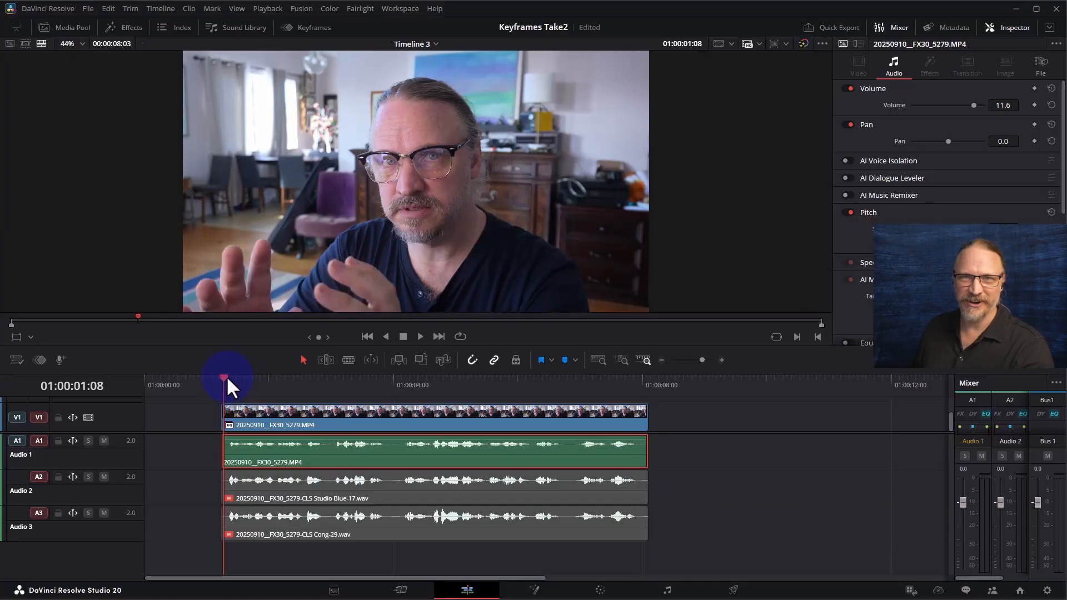
- Jump to the dialogue start and play the original and voice-converted audio tracks
{"action": "left_click", "coordinate": [420, 336]}
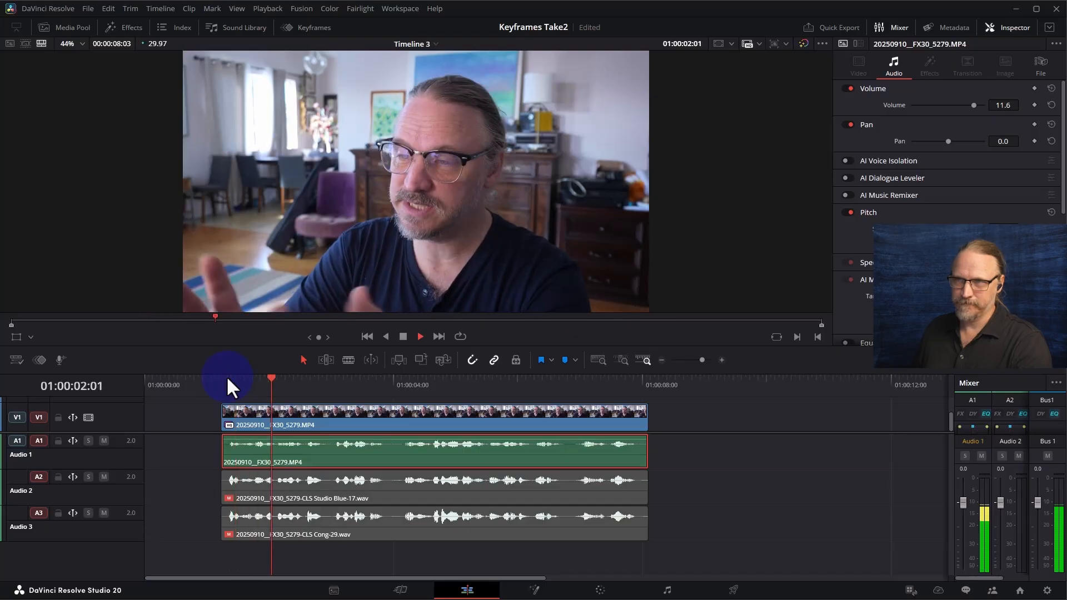
{"action": "left_click", "coordinate": [397, 384]}
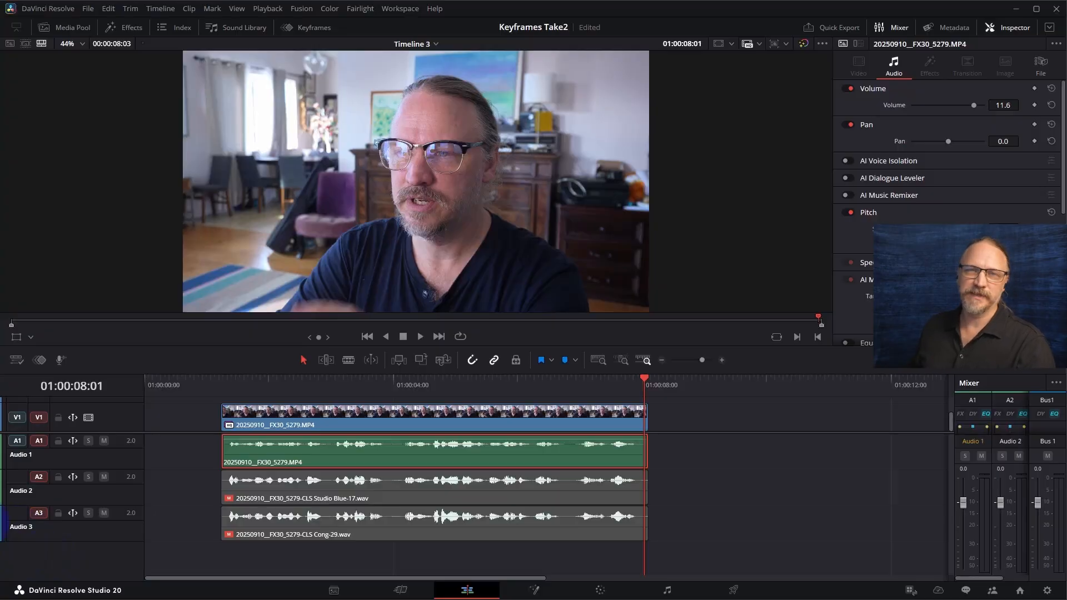
{"action": "mouse_move", "coordinate": [72, 513]}
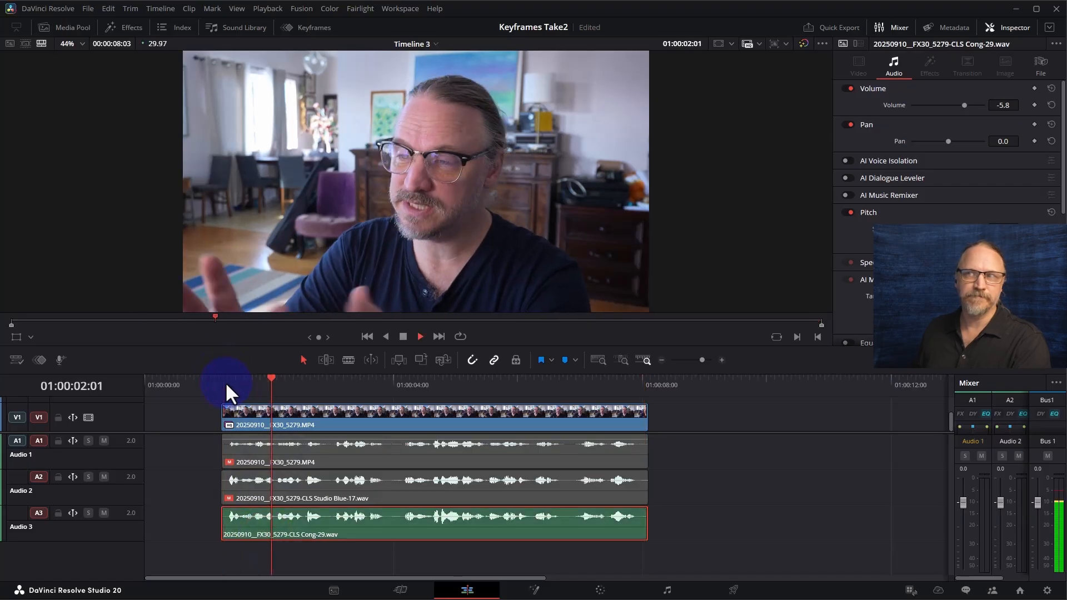
- Finish auditioning the Audio 3 converted clip, stop playback, and select the Audio 1 clip
{"action": "left_click", "coordinate": [397, 384]}
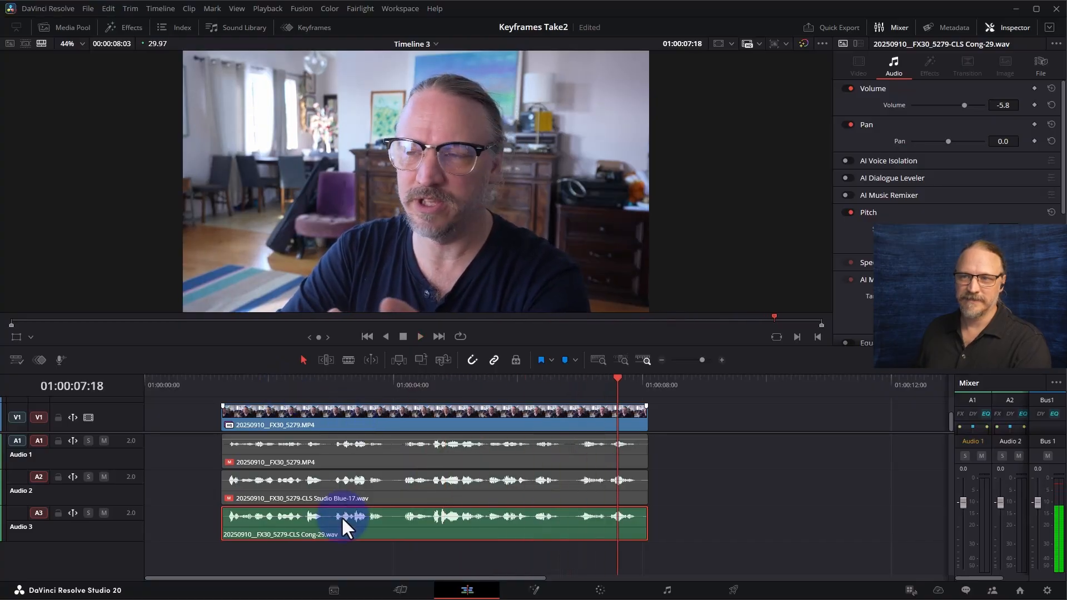
{"action": "left_click", "coordinate": [432, 452]}
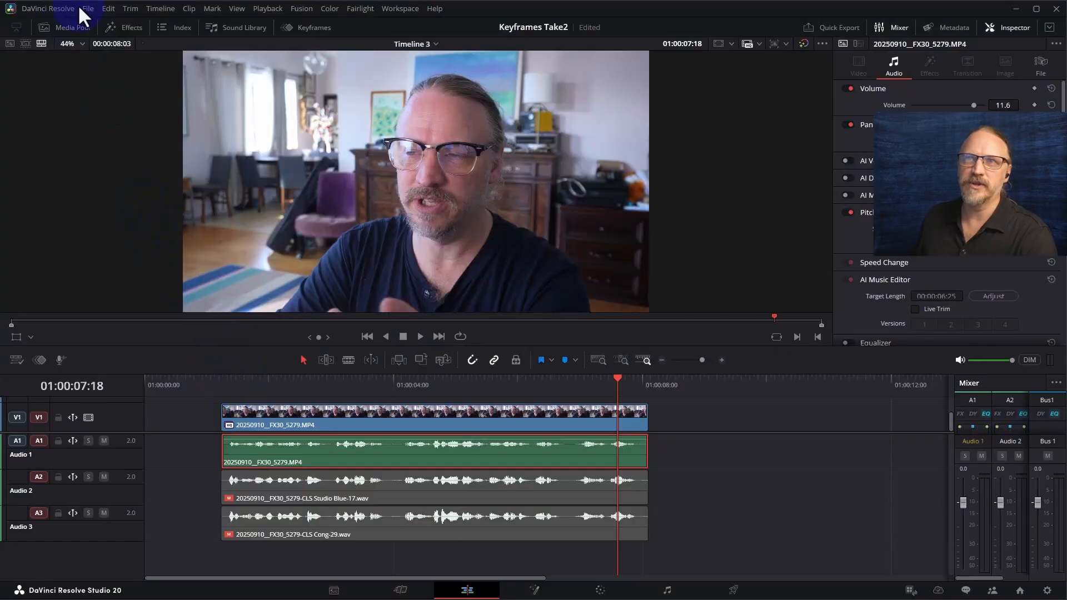
- Open the Extras Download Manager from the DaVinci Resolve menu to verify AI Voice Training
{"action": "left_click", "coordinate": [47, 8]}
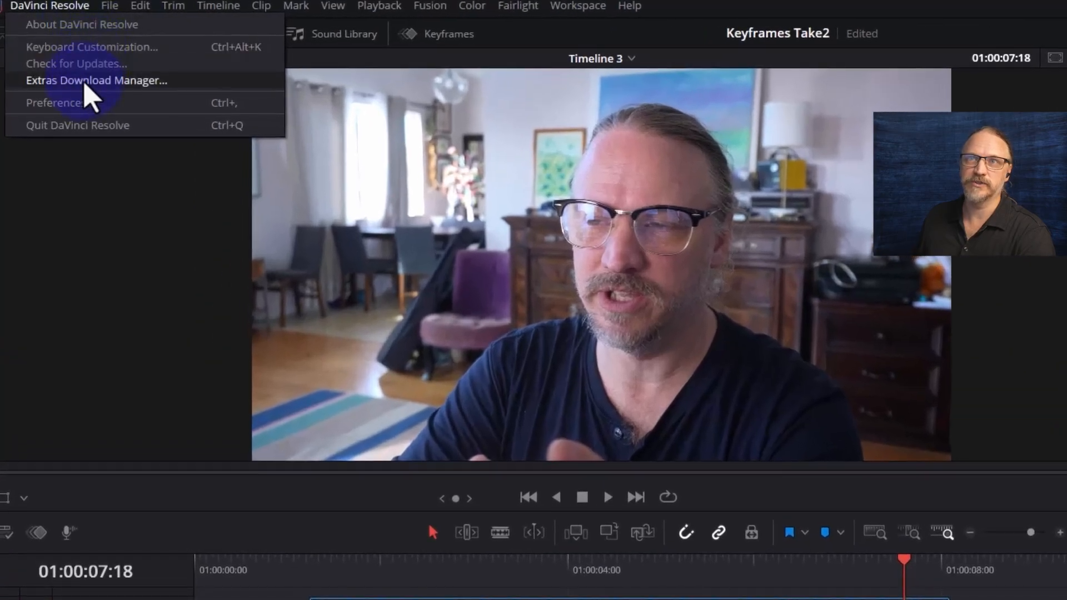
{"action": "left_click", "coordinate": [96, 80]}
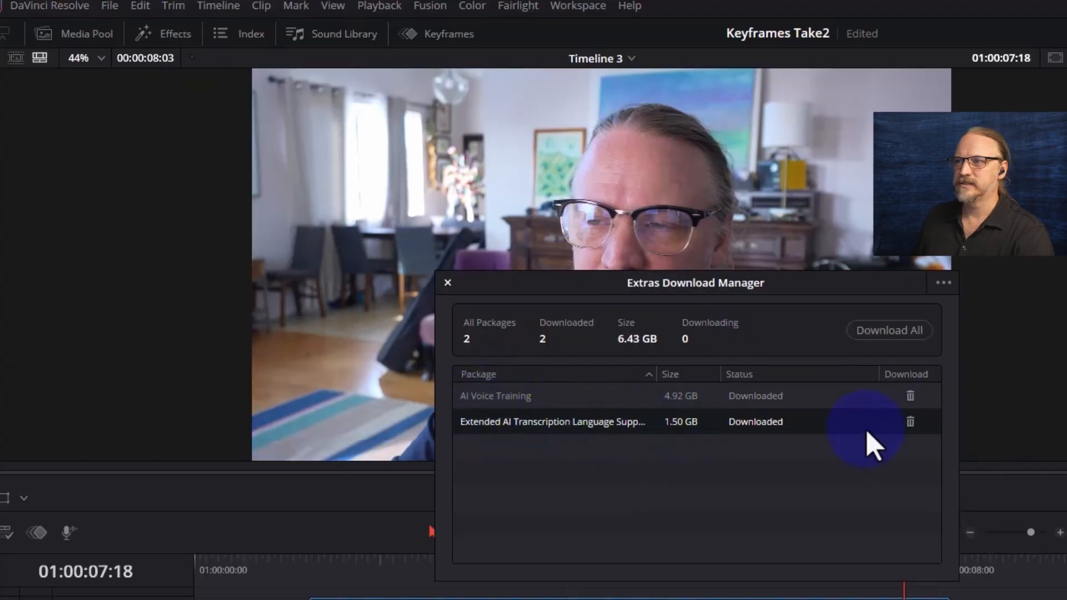
{"action": "mouse_move", "coordinate": [910, 396]}
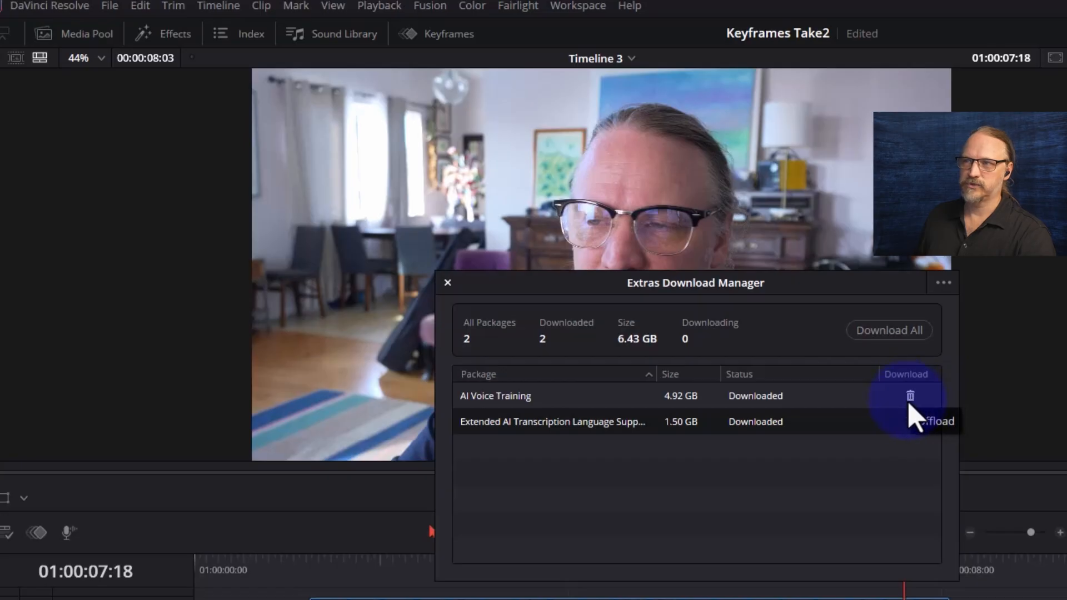
{"action": "mouse_move", "coordinate": [738, 500]}
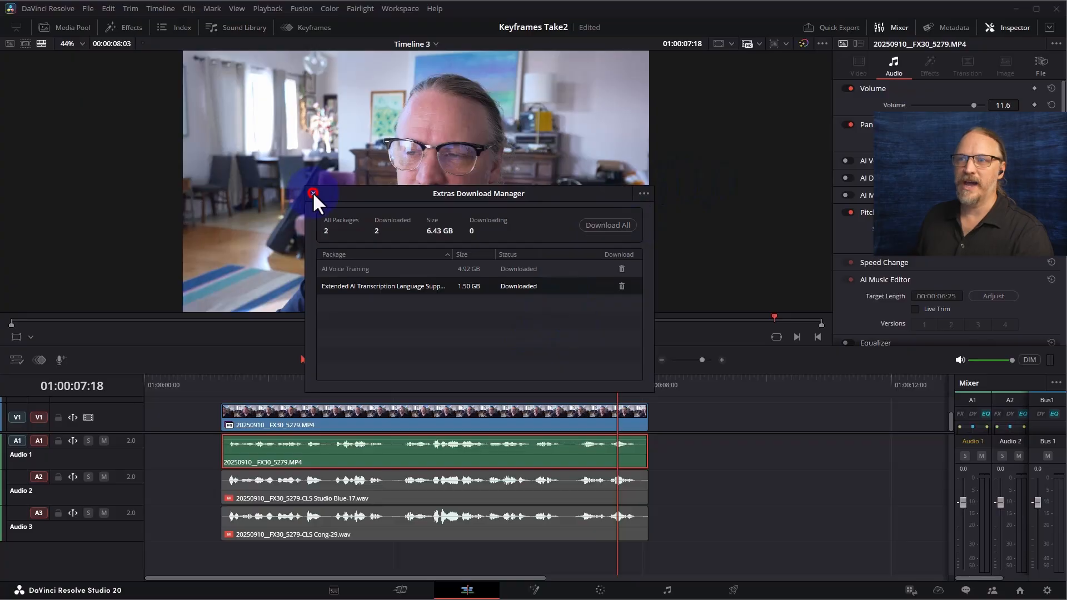
- Close the Download Manager and start a Male 2 US Voice Convert render of Audio 1
{"action": "left_click", "coordinate": [312, 194]}
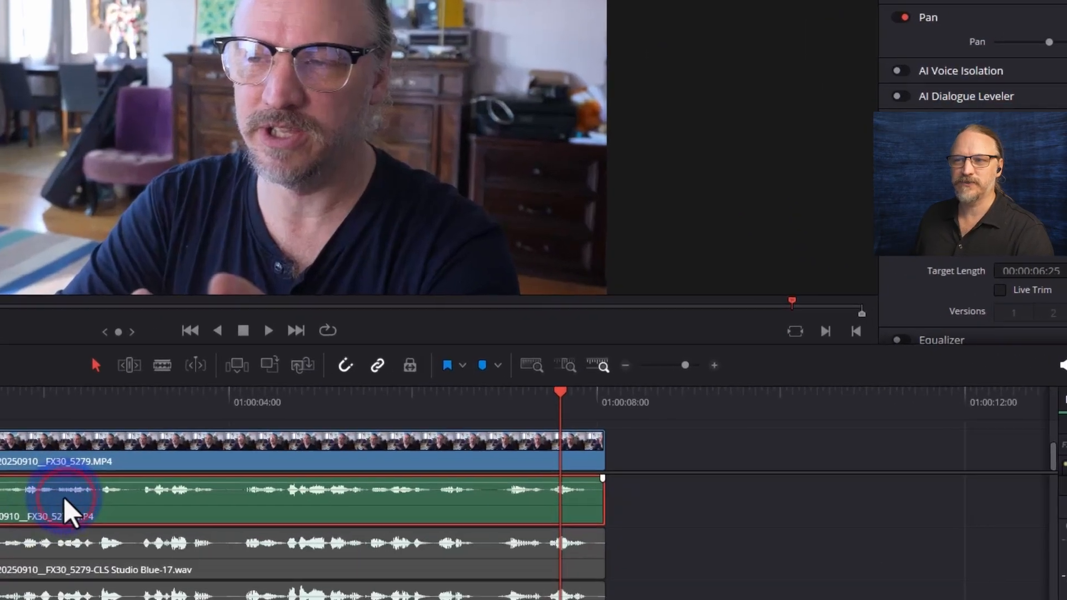
{"action": "right_click", "coordinate": [67, 503]}
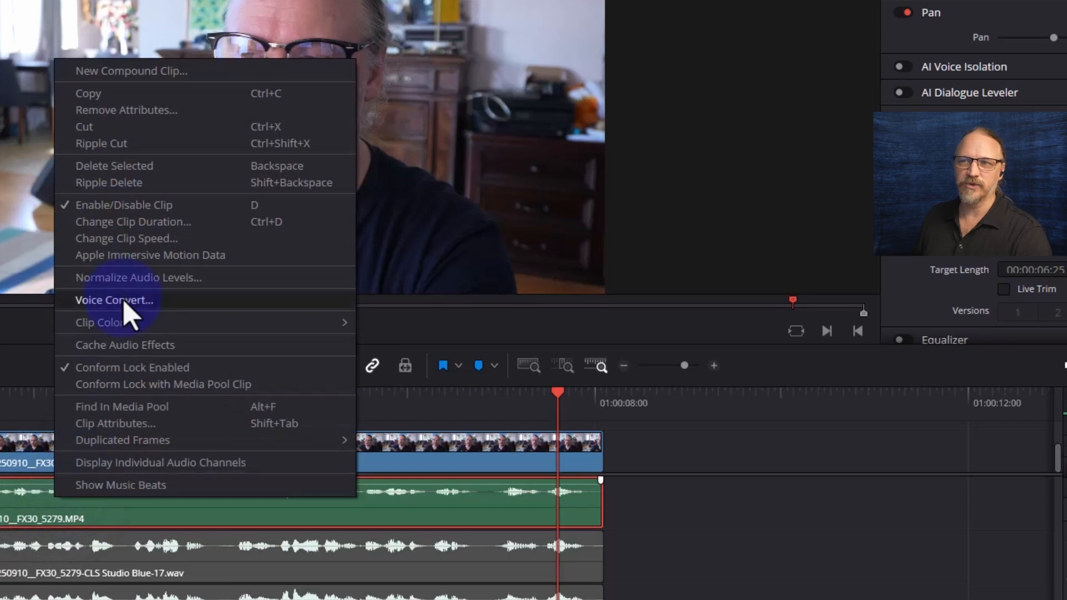
{"action": "left_click", "coordinate": [113, 300]}
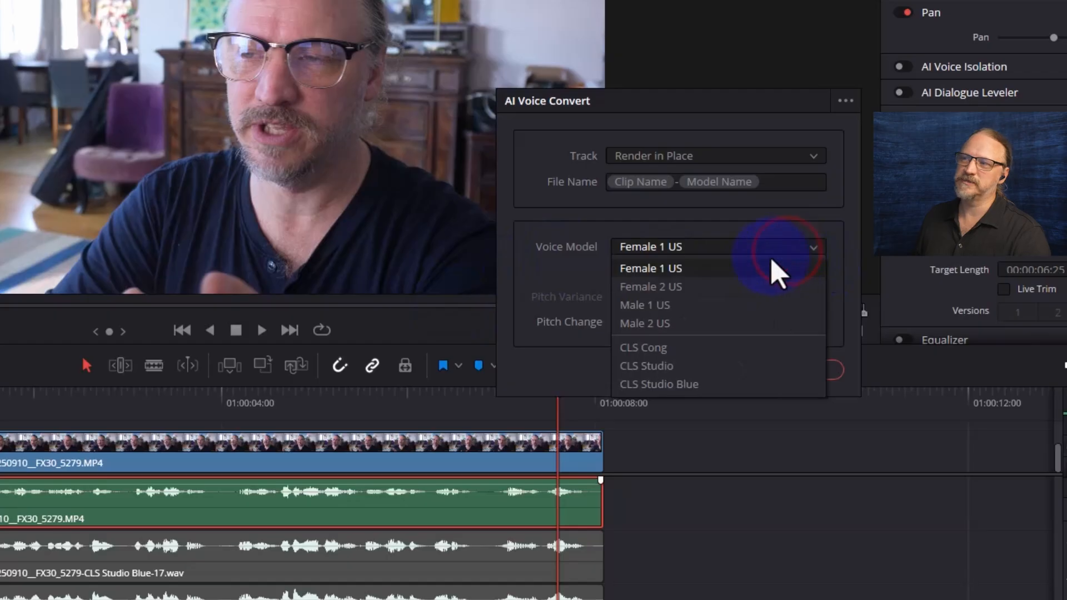
{"action": "mouse_move", "coordinate": [687, 272]}
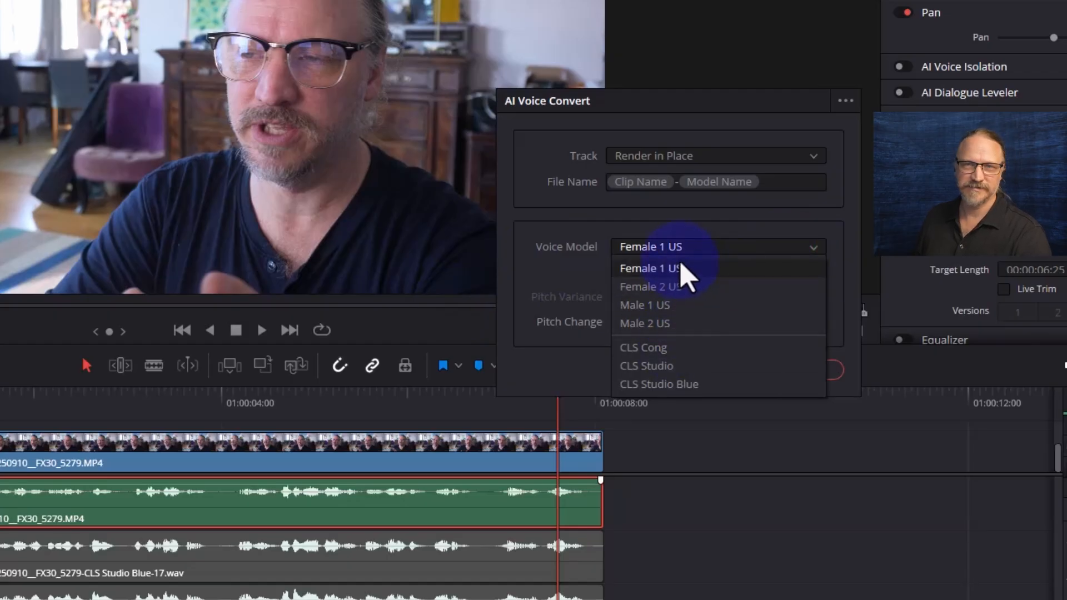
{"action": "mouse_move", "coordinate": [674, 323]}
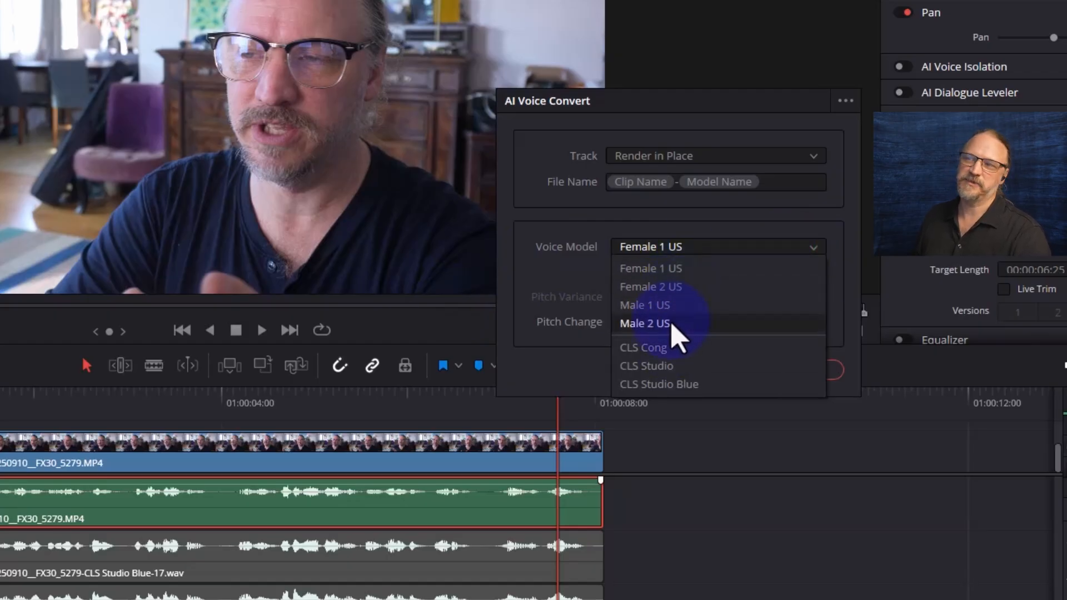
{"action": "left_click", "coordinate": [644, 322]}
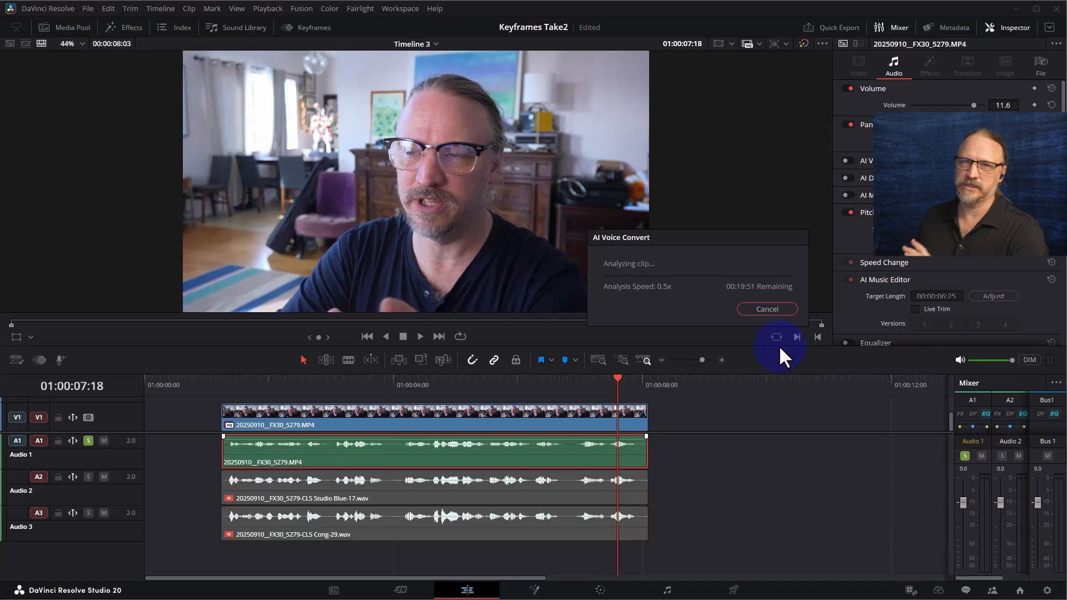
- Wait for the Male 2 US conversion to finish and check the new Audio 4 clip
{"action": "left_click", "coordinate": [766, 308]}
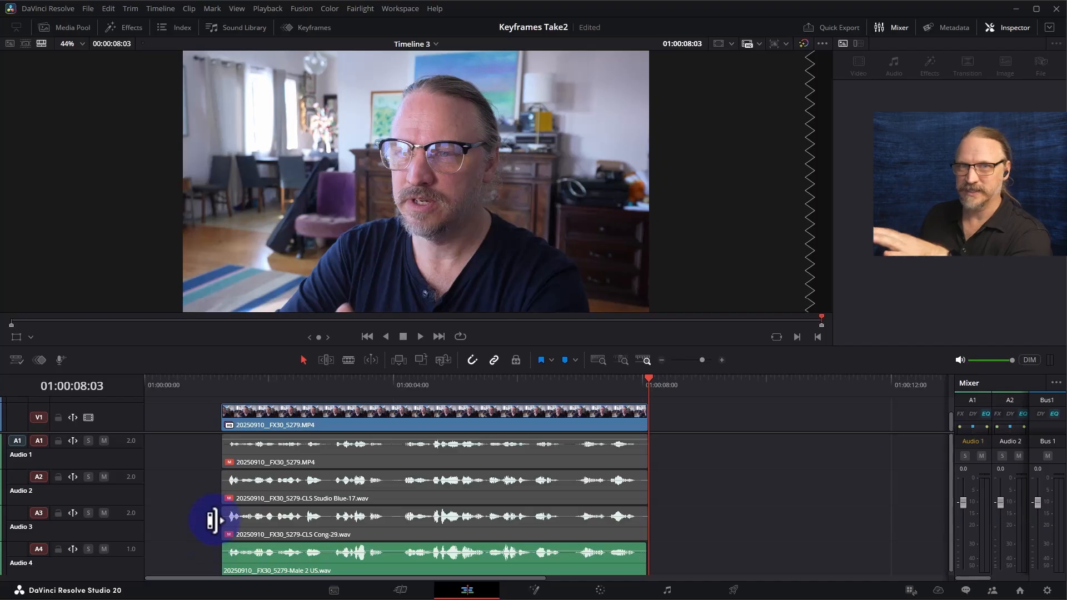
{"action": "left_click", "coordinate": [285, 554]}
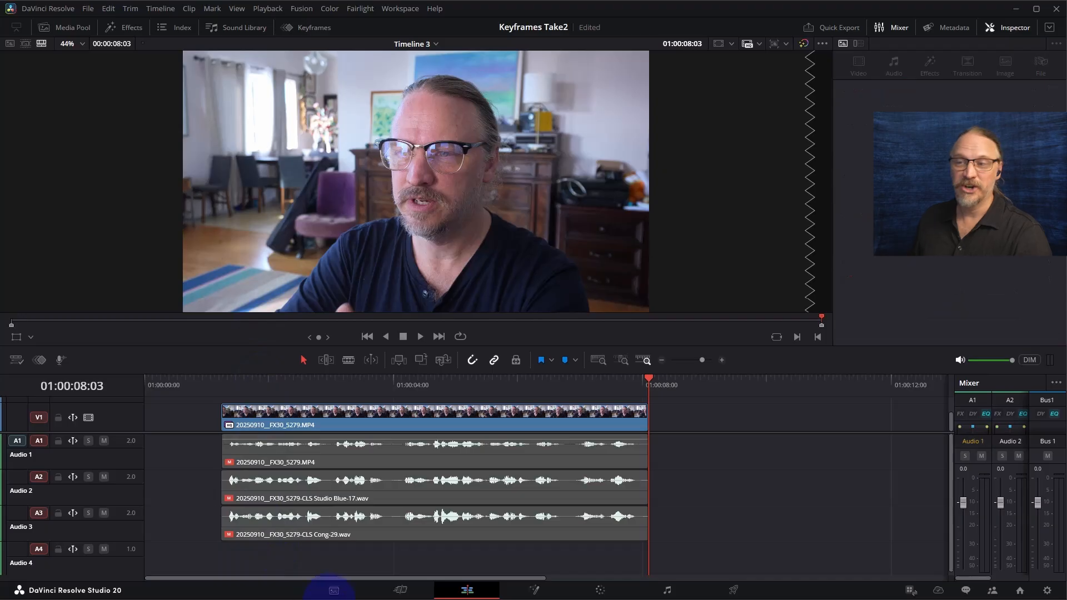
{"action": "left_click", "coordinate": [333, 589]}
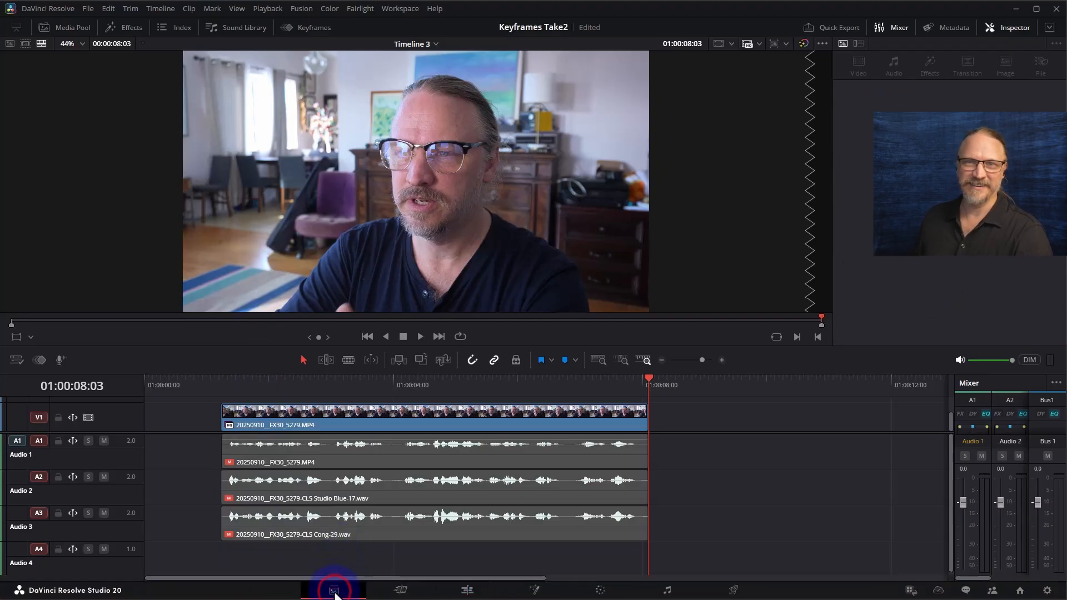
- On the Media page, select the Male 2 US audio and open 20250910__FX30_5279.MP4's context menu
{"action": "left_click", "coordinate": [333, 590]}
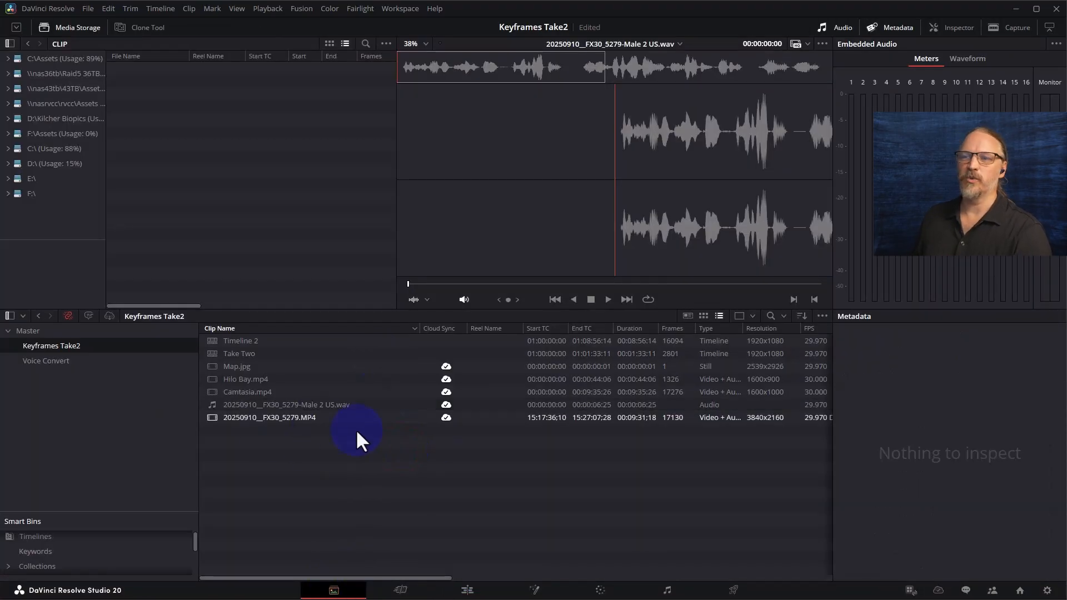
{"action": "left_click", "coordinate": [285, 404]}
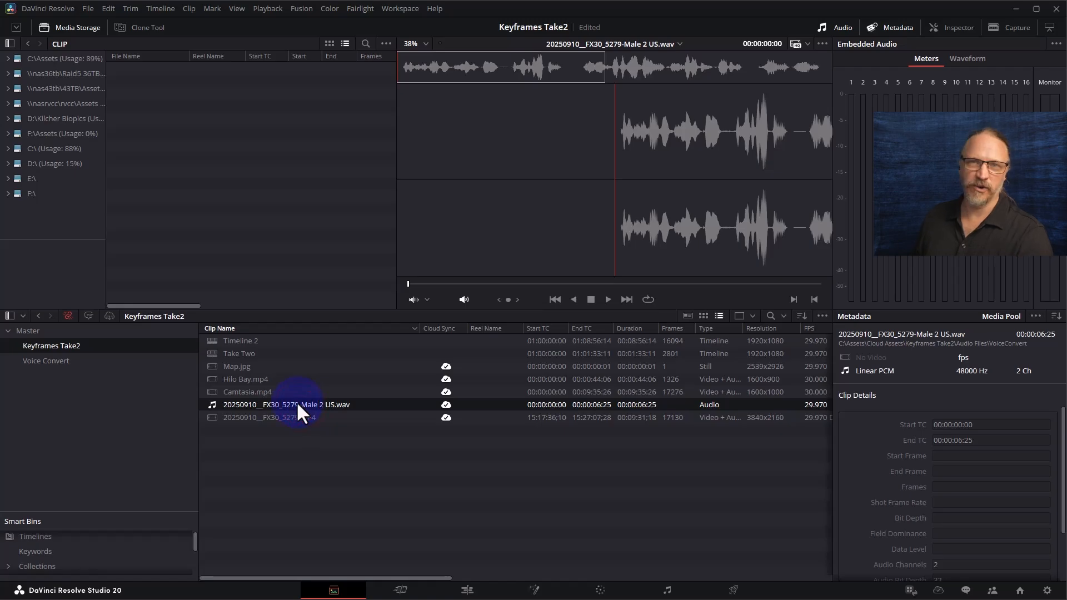
{"action": "right_click", "coordinate": [268, 417]}
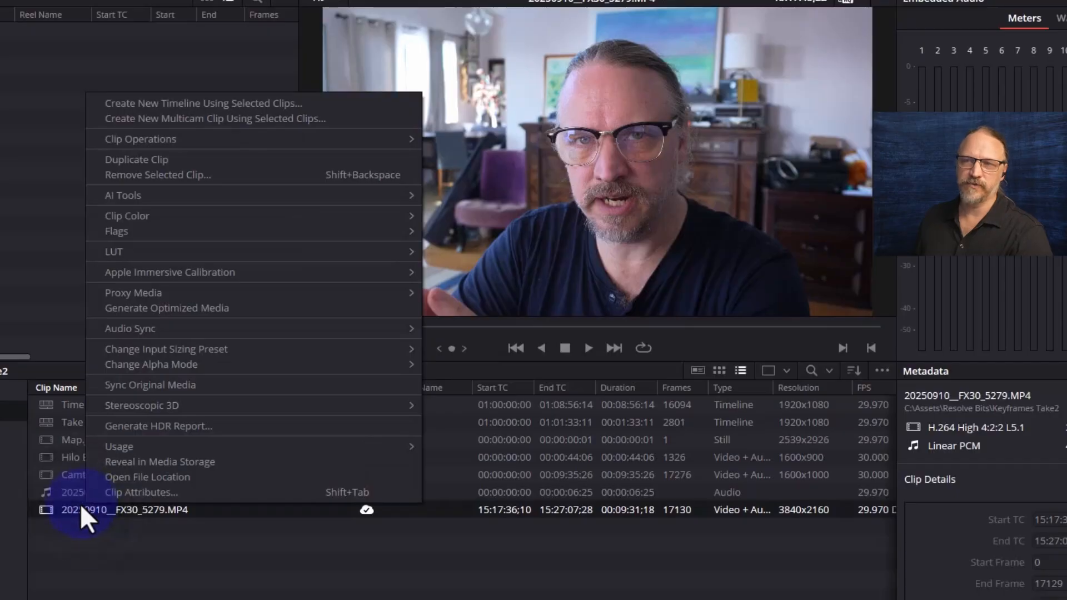
{"action": "mouse_move", "coordinate": [291, 597]}
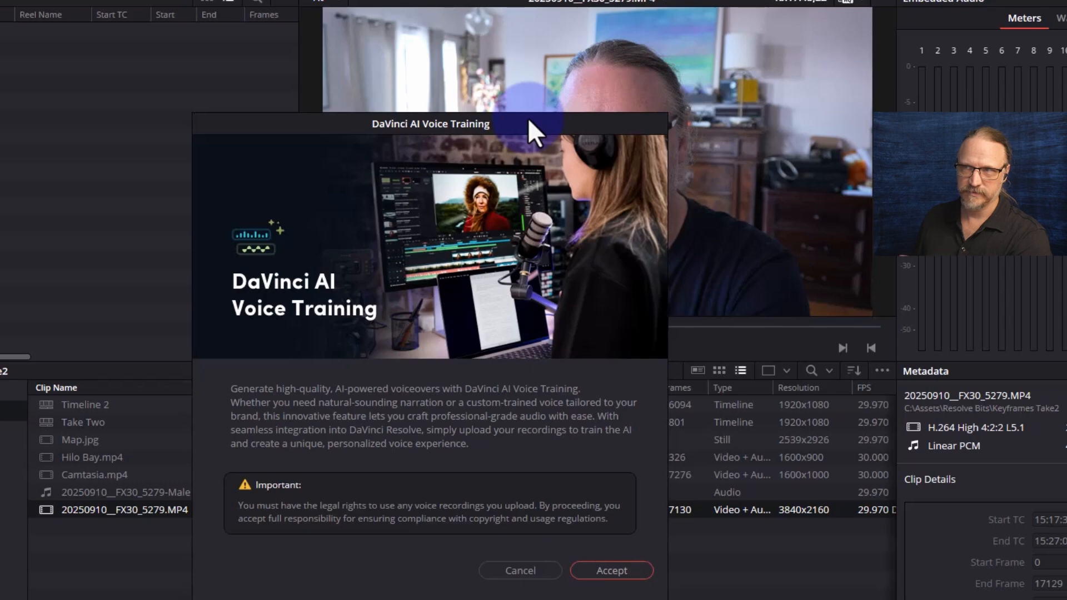
{"action": "mouse_move", "coordinate": [684, 456]}
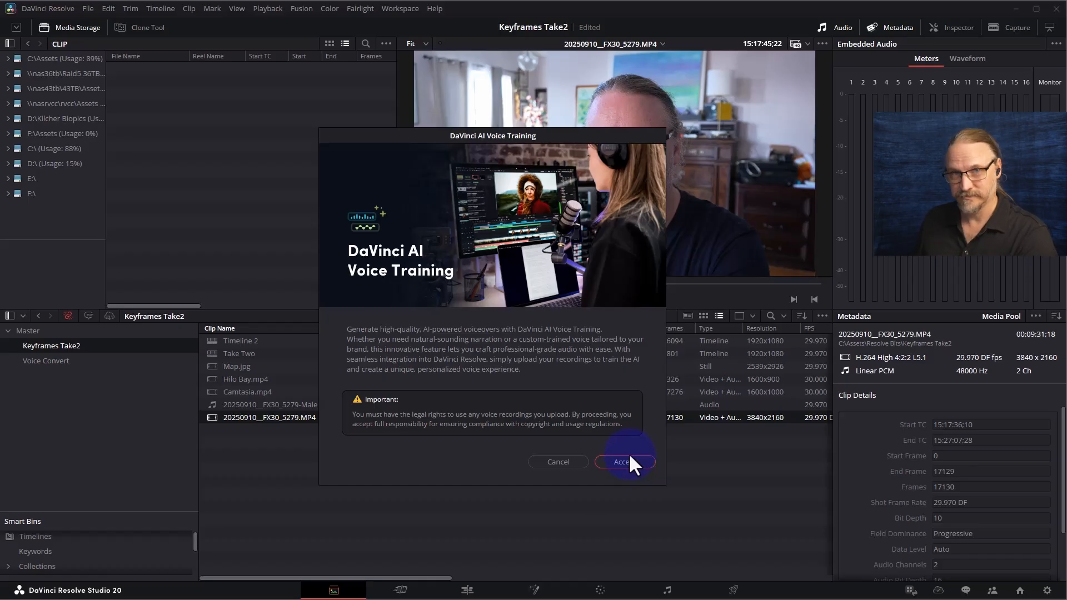
- Accept the legal notice, train 'Test Chris' at Better accuracy, then cancel generation
{"action": "left_click", "coordinate": [621, 461]}
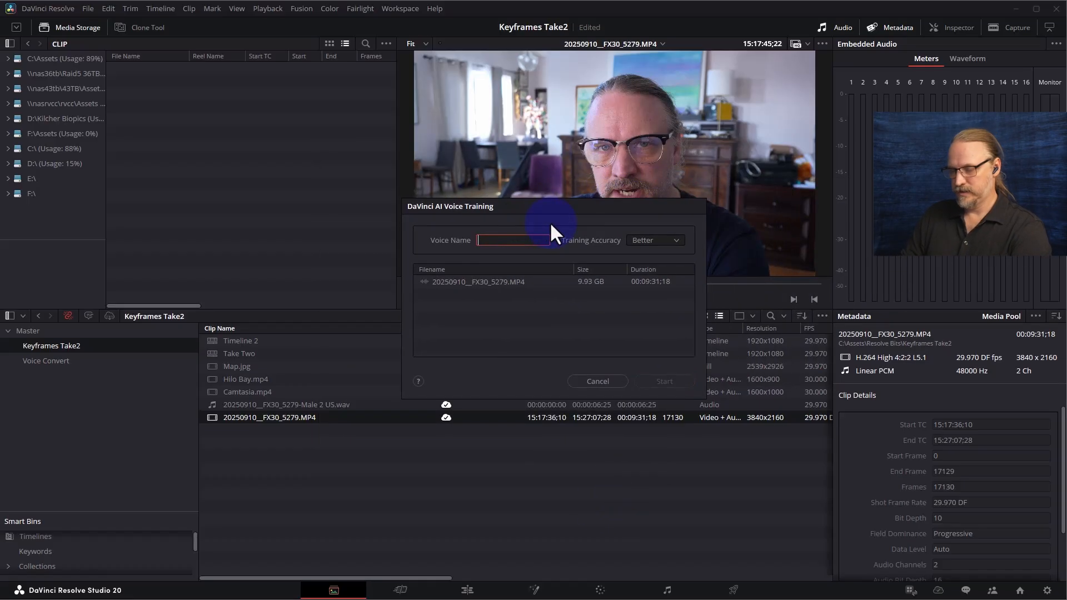
{"action": "type", "text": "Test Chr"}
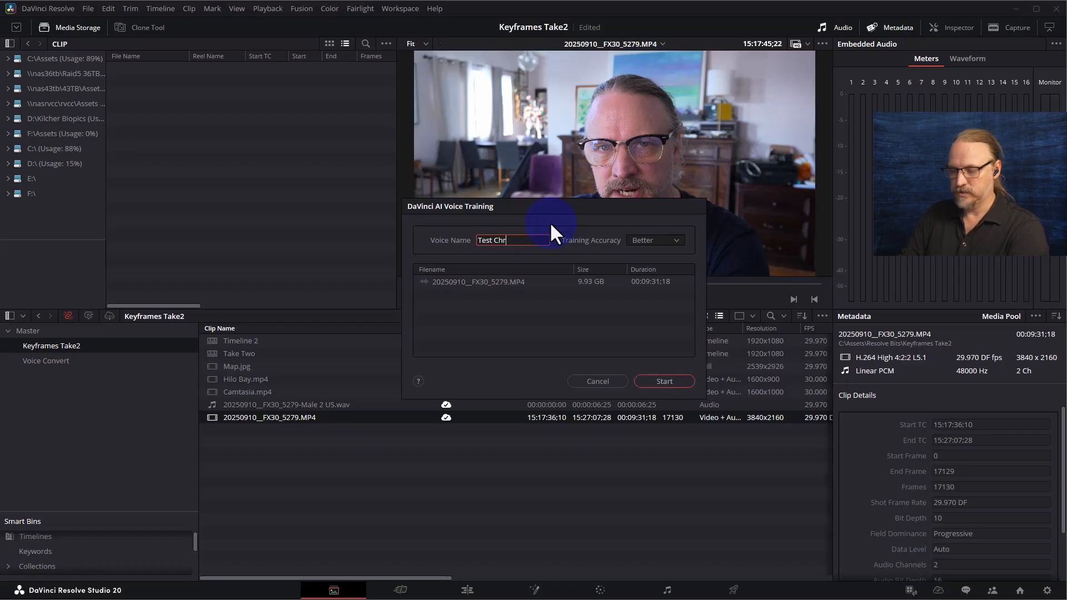
{"action": "type", "text": "is"}
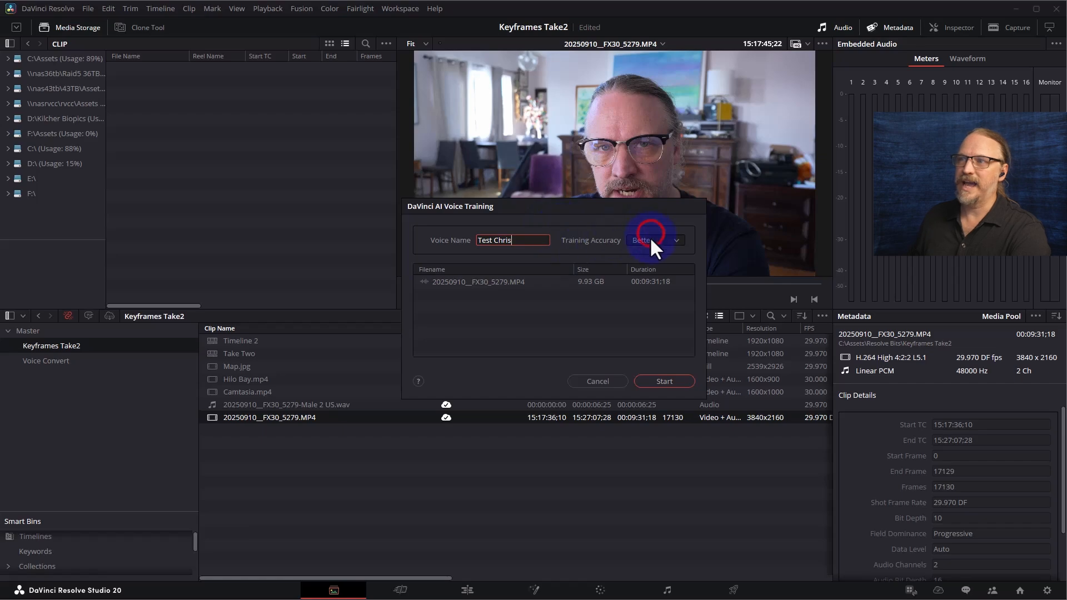
{"action": "left_click", "coordinate": [654, 240]}
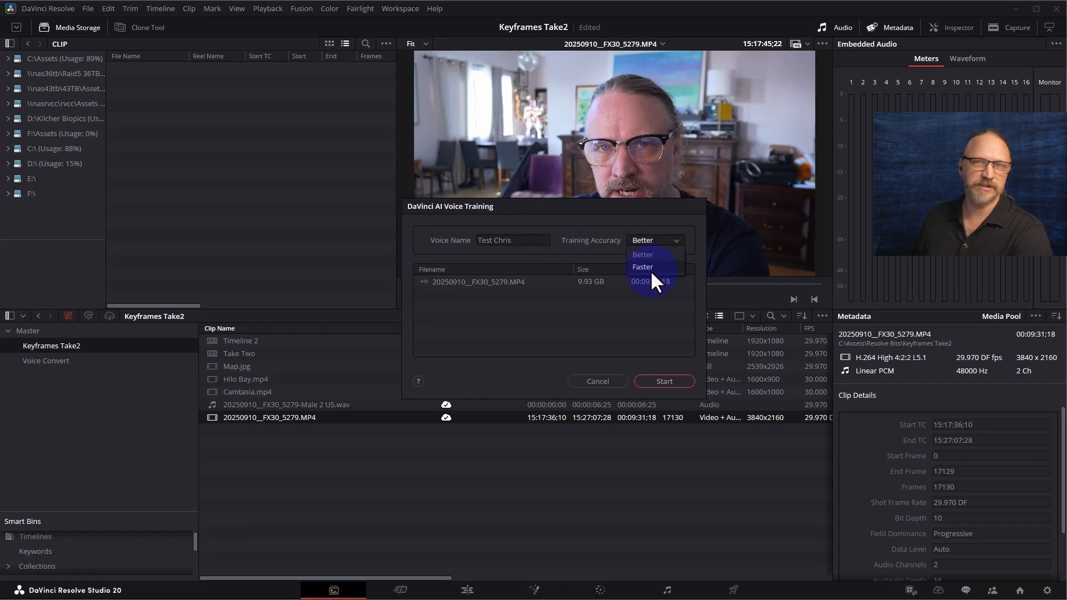
{"action": "left_click", "coordinate": [641, 254]}
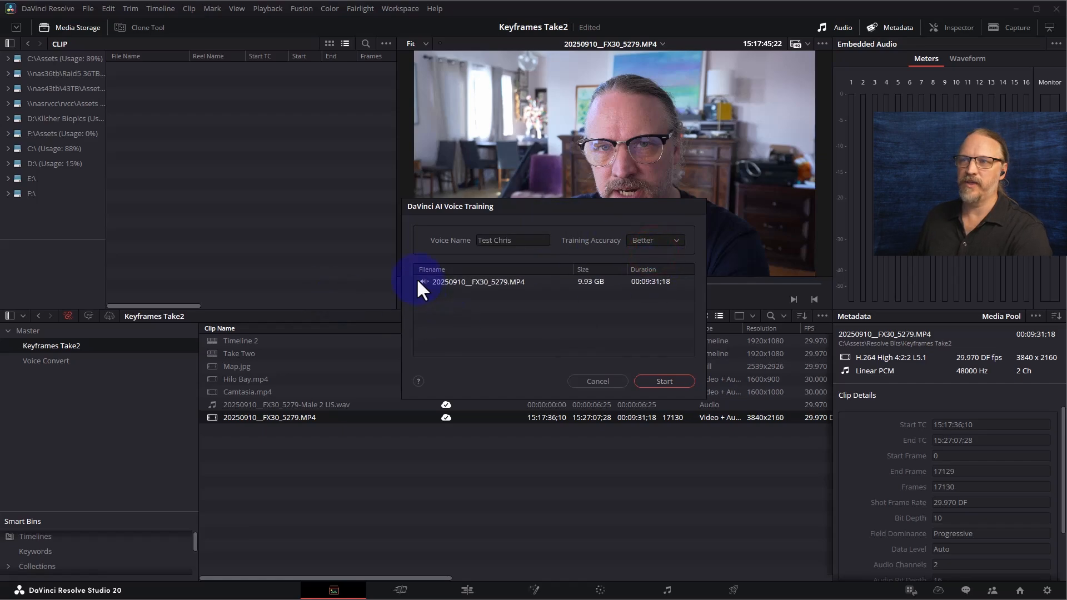
{"action": "mouse_move", "coordinate": [663, 288]}
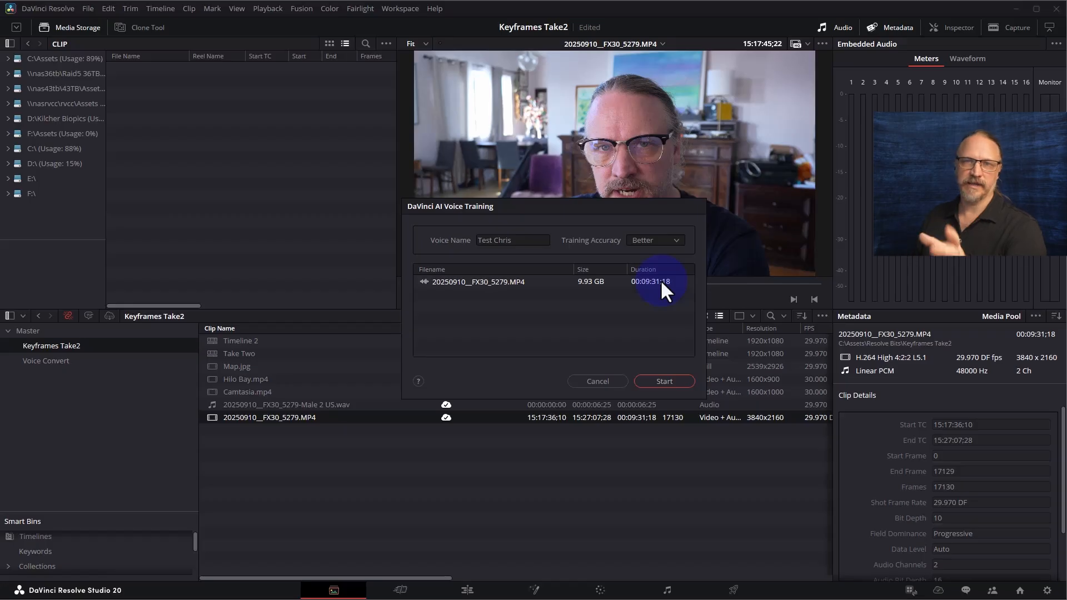
{"action": "left_click", "coordinate": [663, 381]}
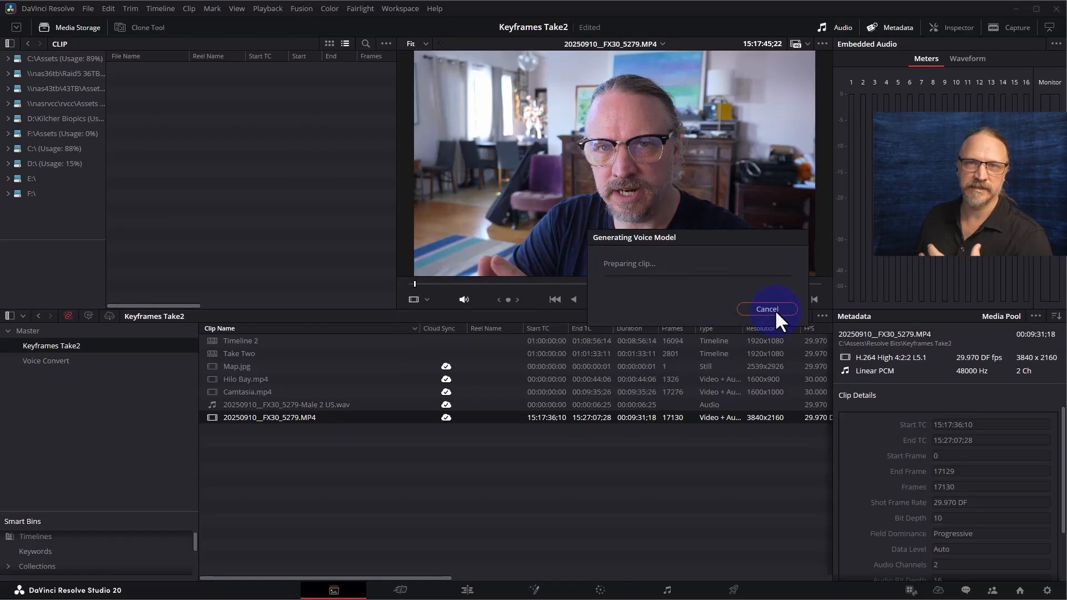
{"action": "left_click", "coordinate": [766, 308]}
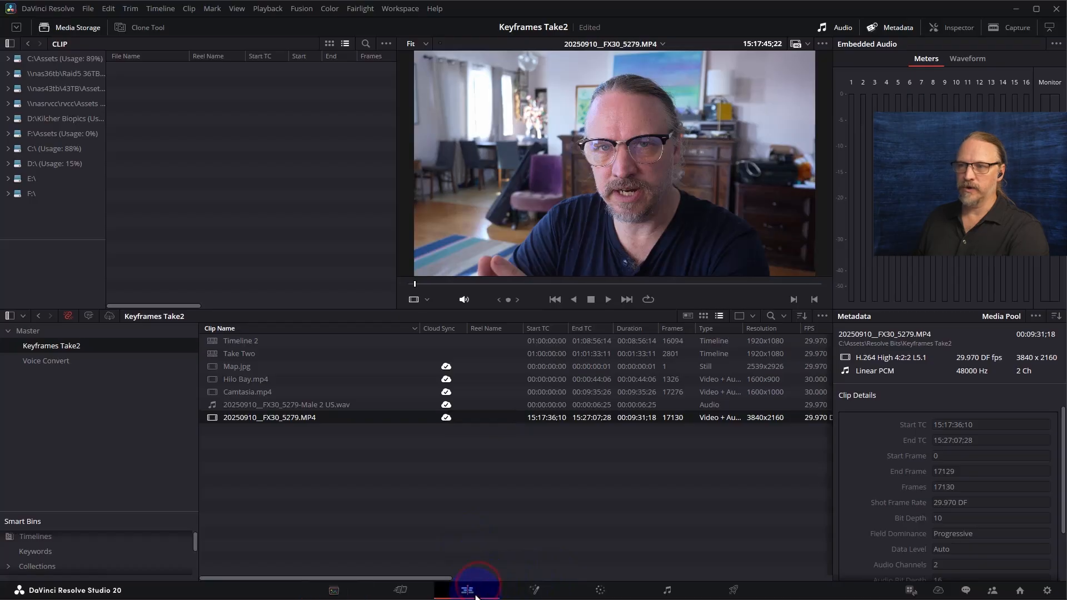
- On the Edit page, render a CLS Cong voice conversion of the dialogue onto Audio 4
{"action": "left_click", "coordinate": [467, 590]}
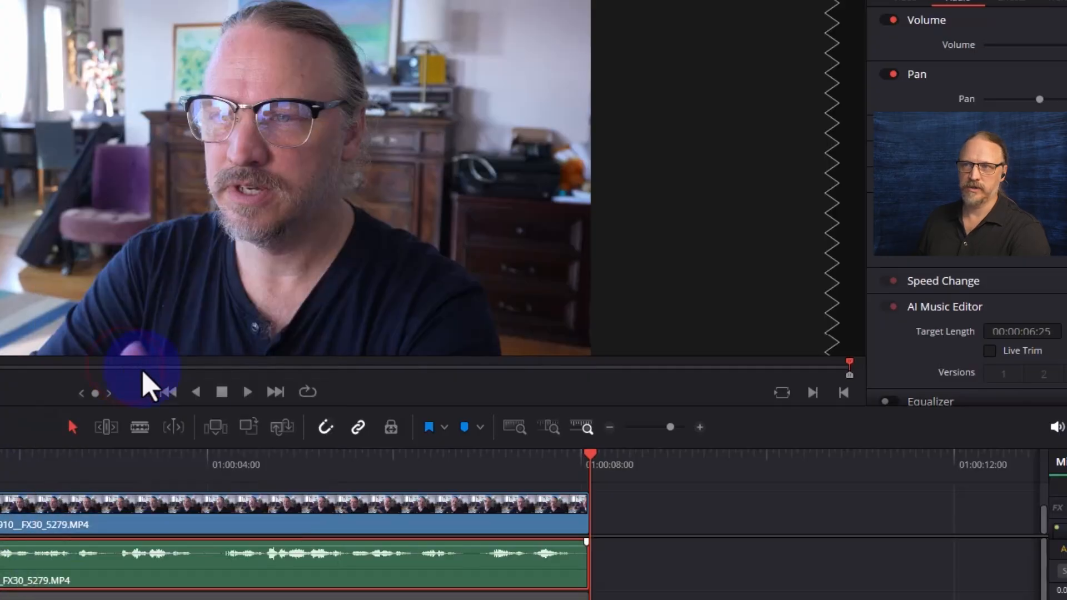
{"action": "left_click", "coordinate": [703, 307]}
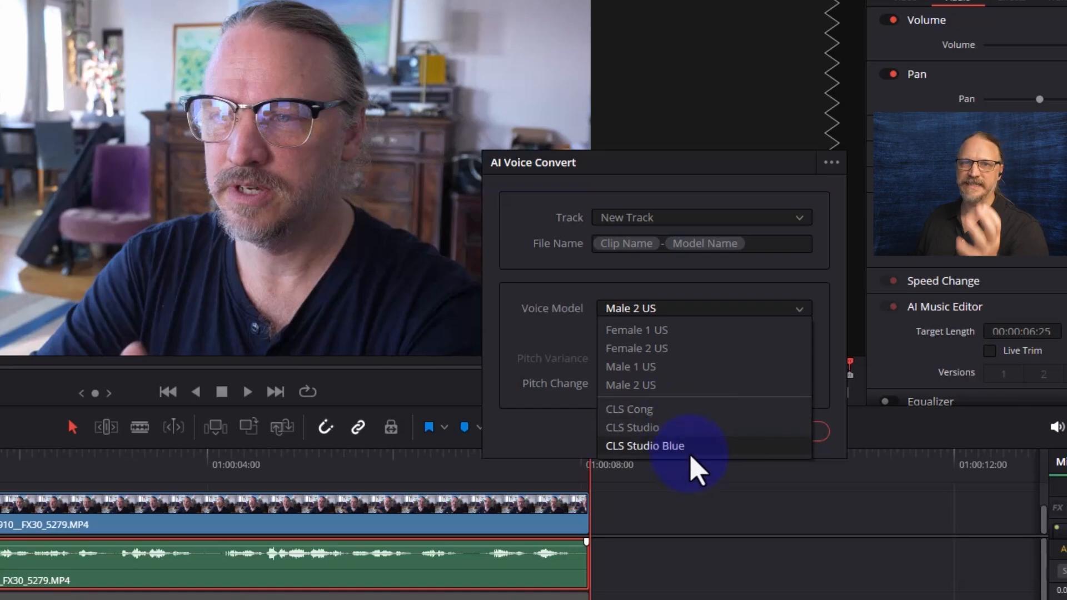
{"action": "mouse_move", "coordinate": [701, 427]}
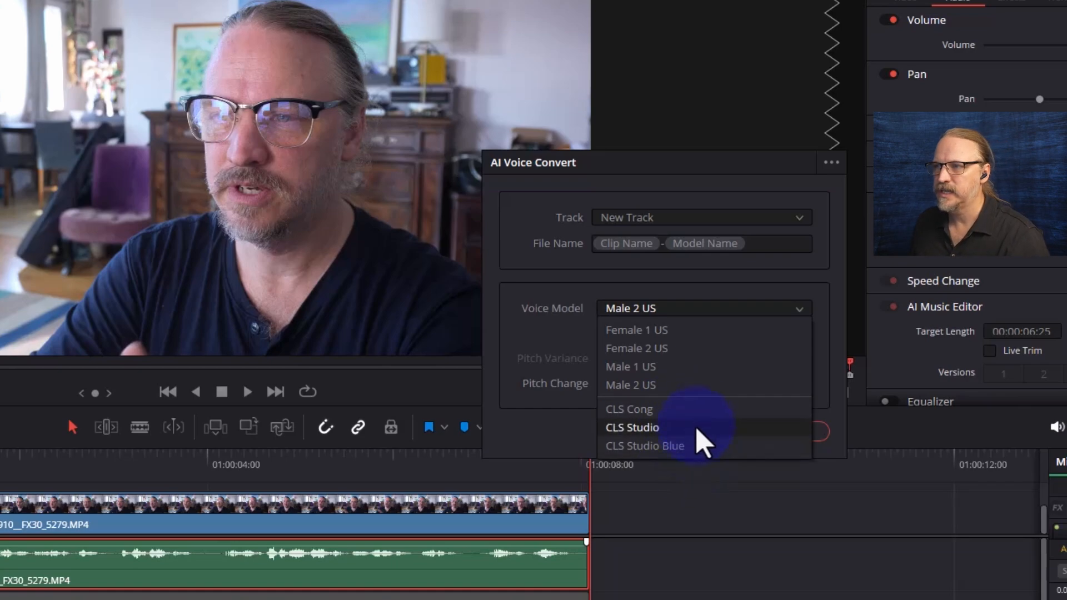
{"action": "left_click", "coordinate": [628, 409]}
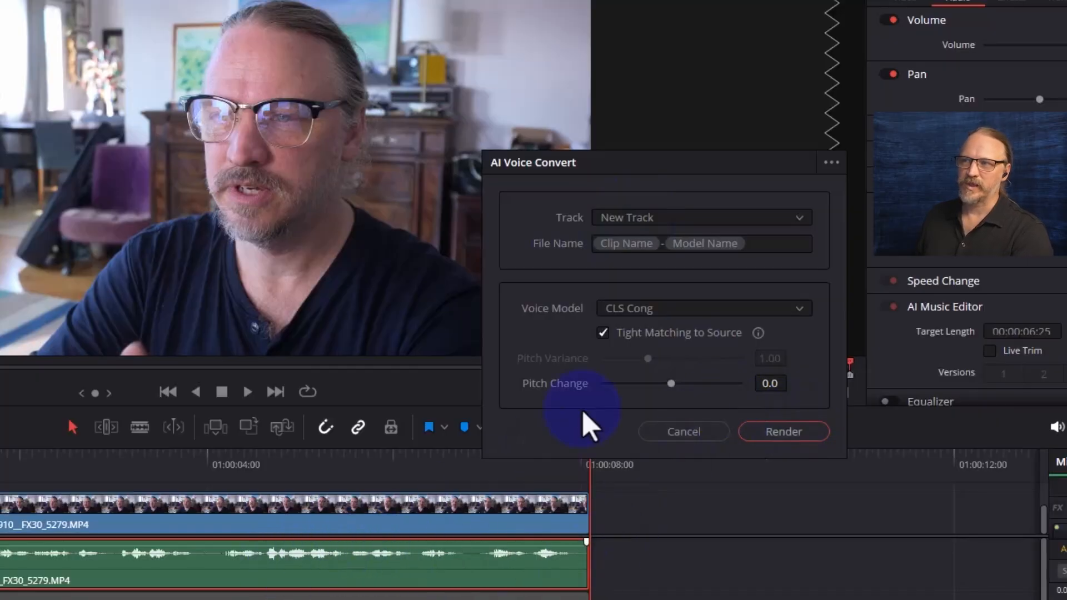
{"action": "mouse_move", "coordinate": [734, 401]}
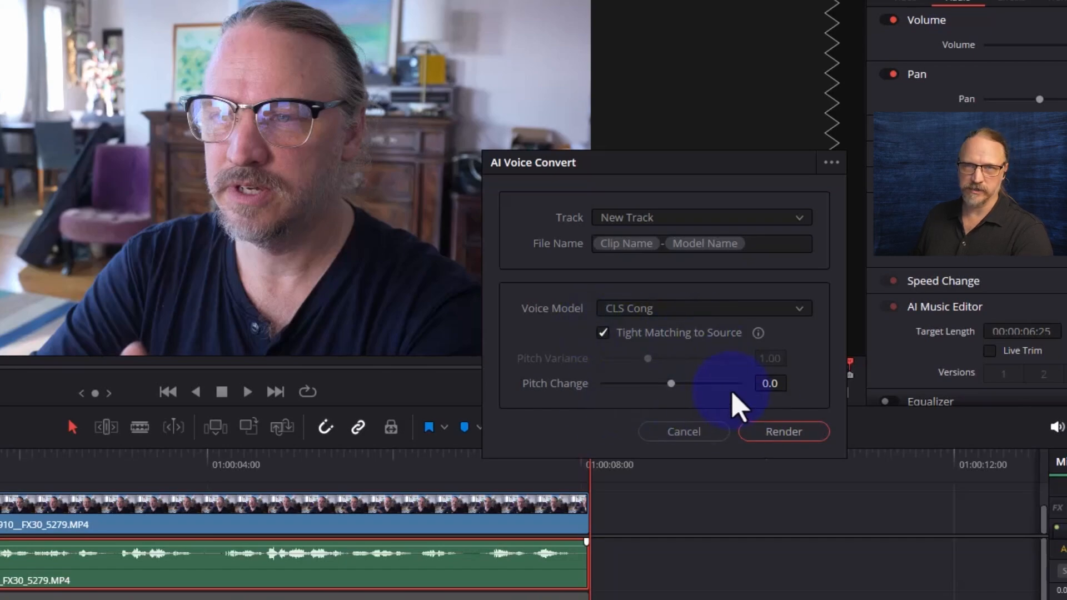
{"action": "mouse_move", "coordinate": [707, 228]}
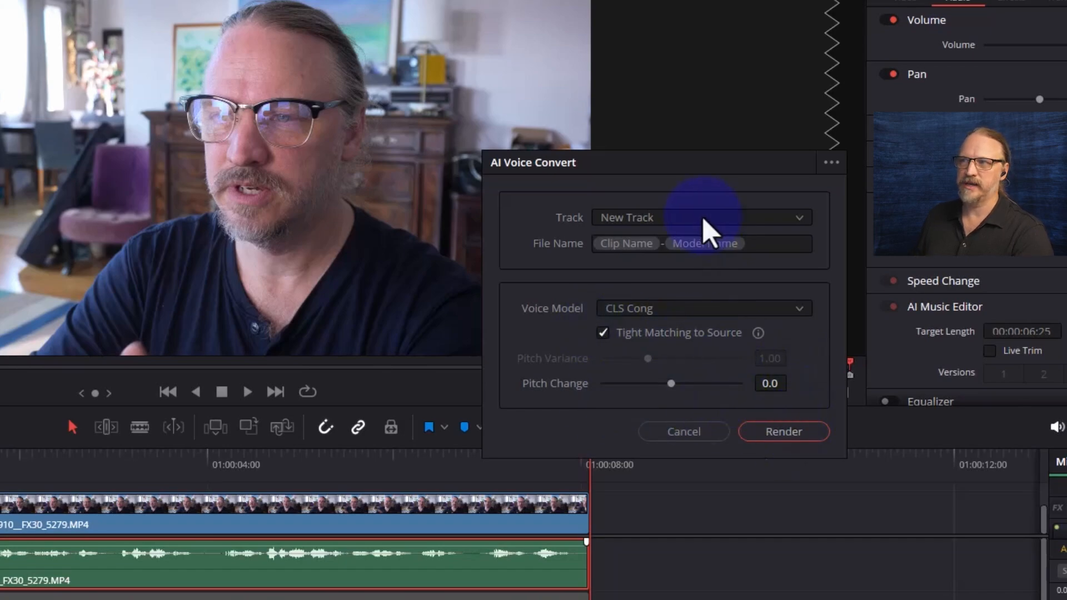
{"action": "mouse_move", "coordinate": [649, 307]}
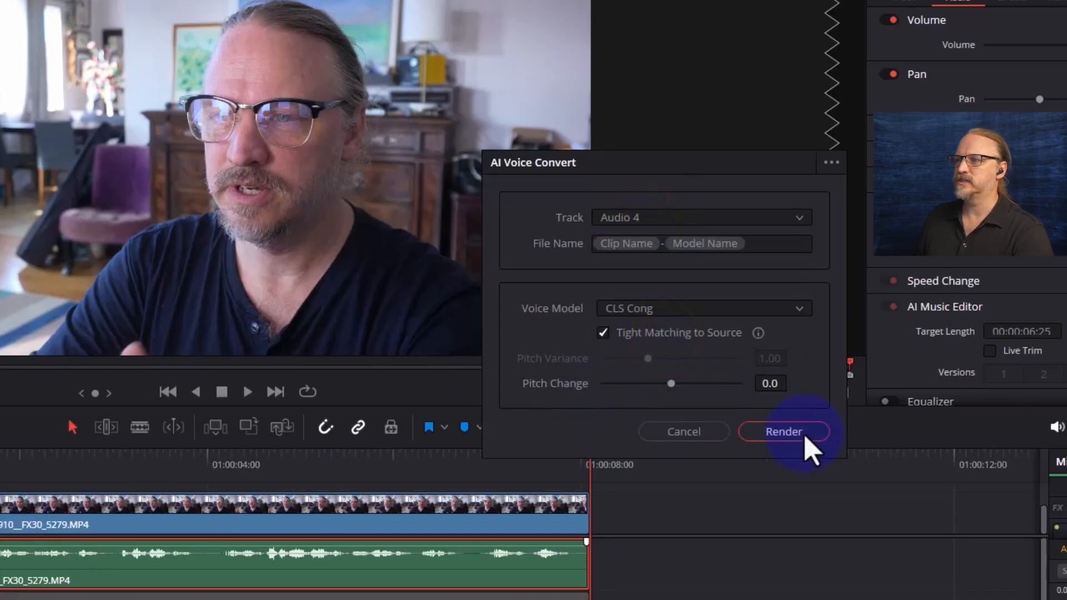
{"action": "left_click", "coordinate": [783, 431]}
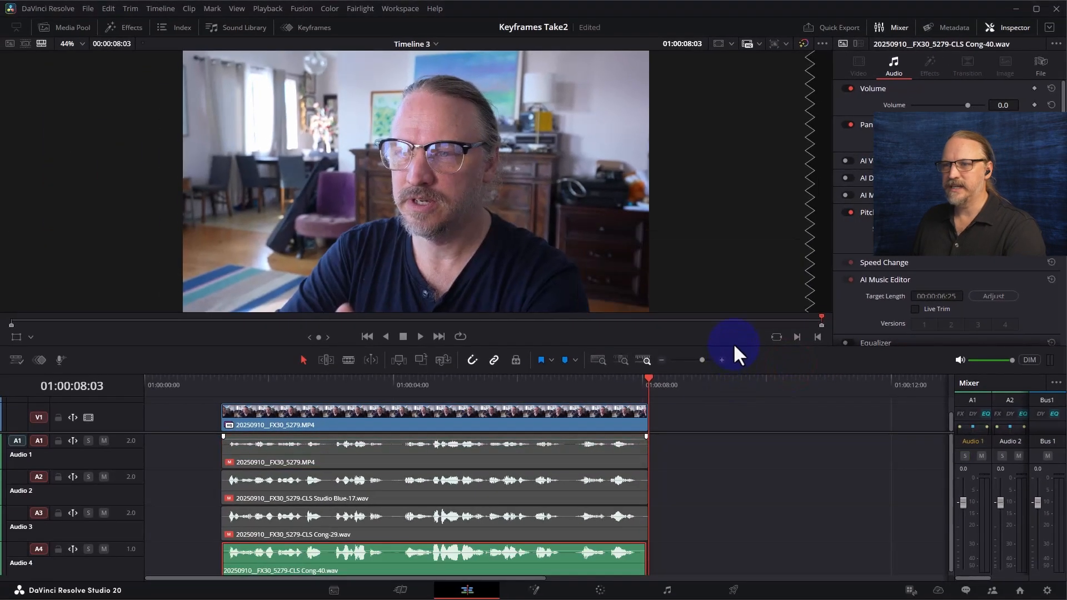
{"action": "mouse_move", "coordinate": [207, 436]}
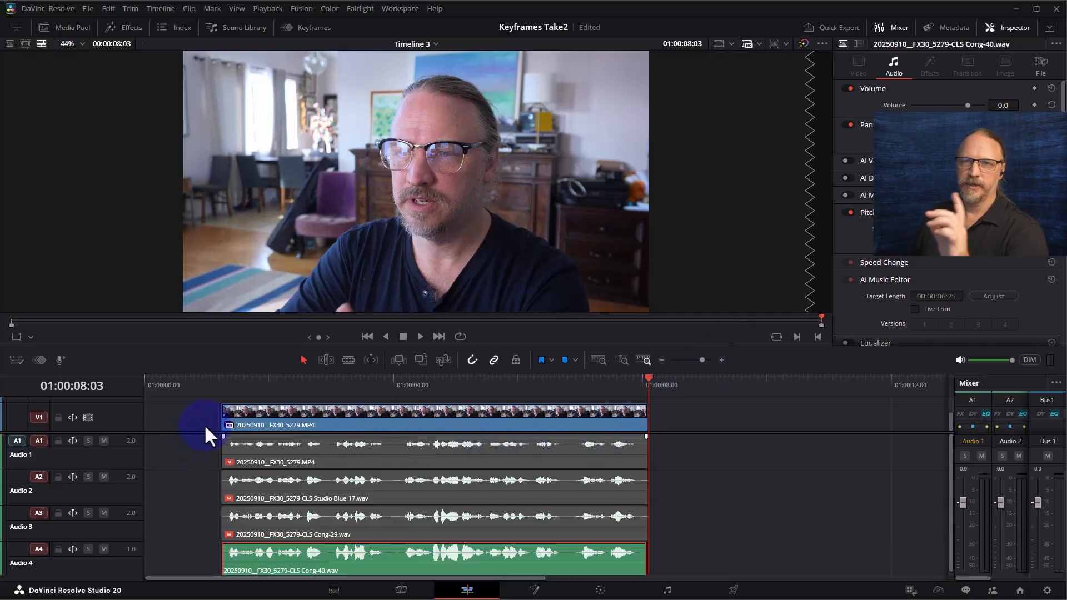
- Delete the CLS Cong clip from Audio 4 and open the original dialogue clip's options
{"action": "left_click", "coordinate": [224, 385]}
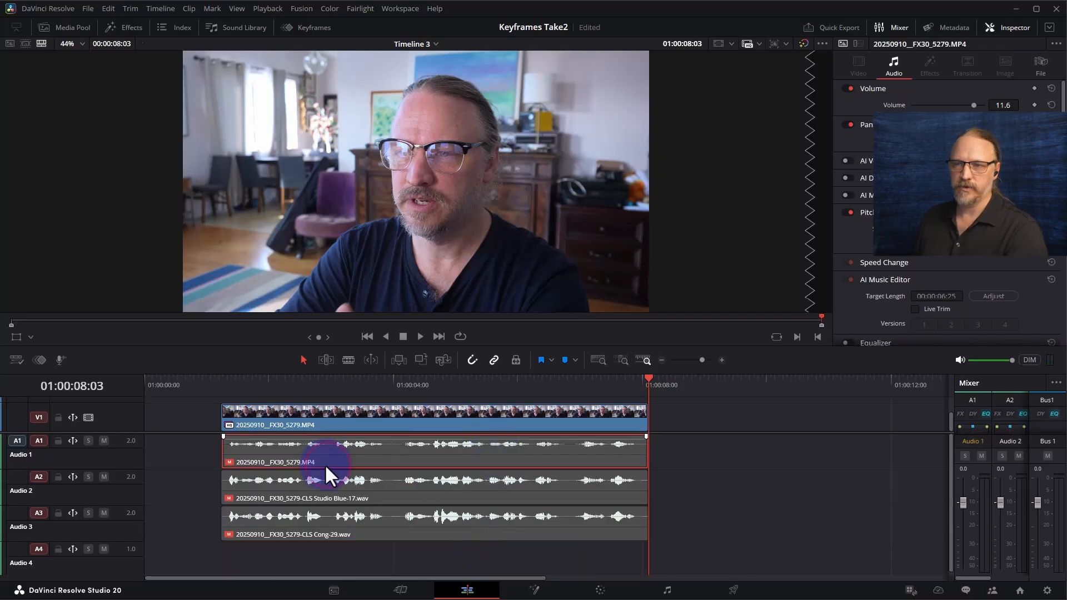
{"action": "right_click", "coordinate": [334, 463]}
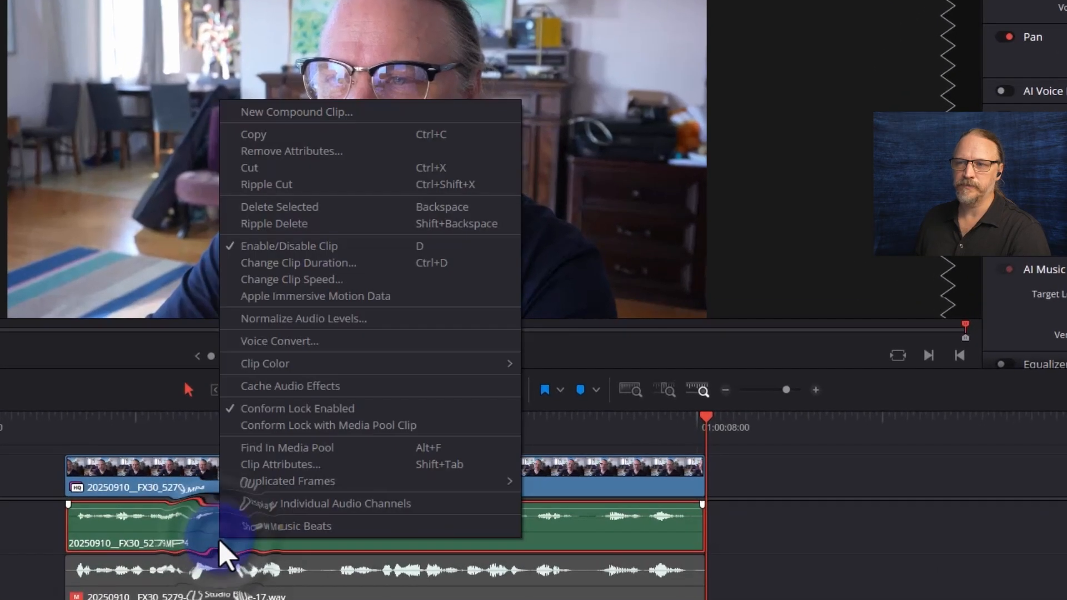
- Reopen Voice Convert for the dialogue clip and turn off Tight Matching to Source
{"action": "left_click", "coordinate": [279, 340]}
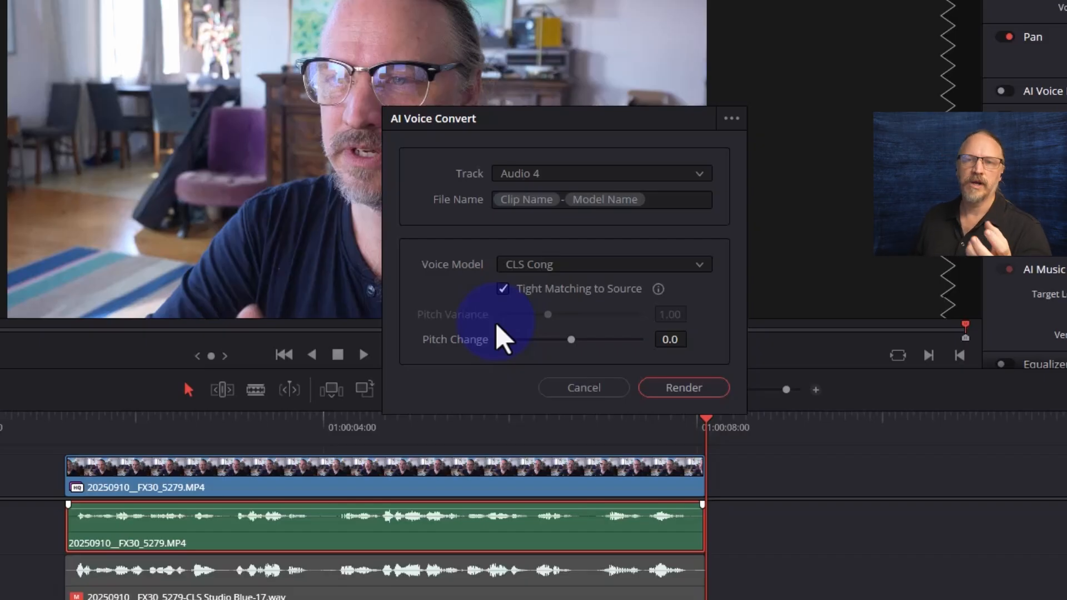
{"action": "mouse_move", "coordinate": [585, 299]}
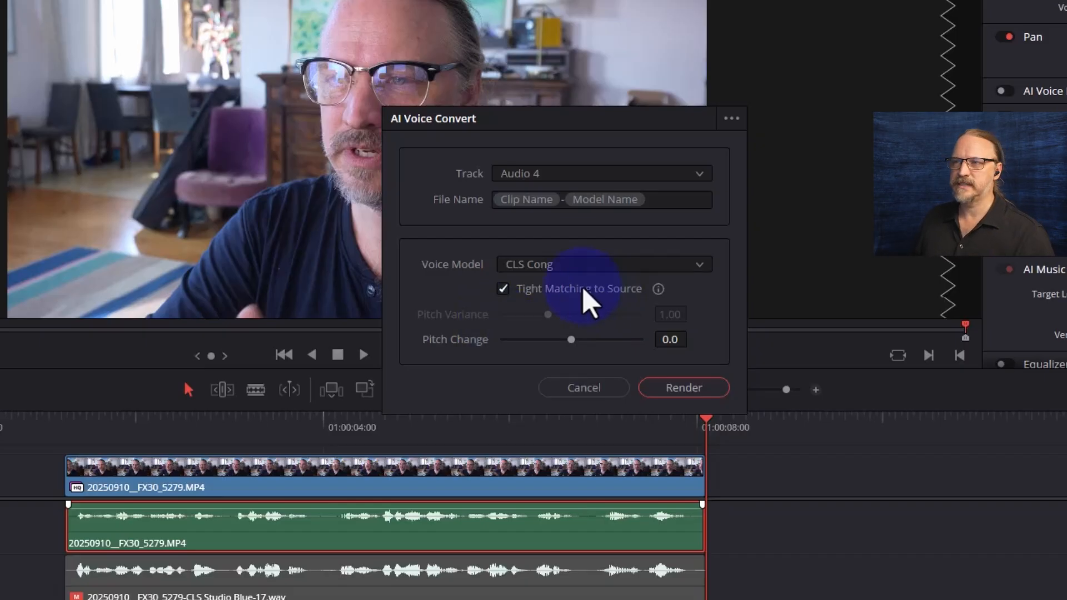
{"action": "left_click", "coordinate": [502, 288]}
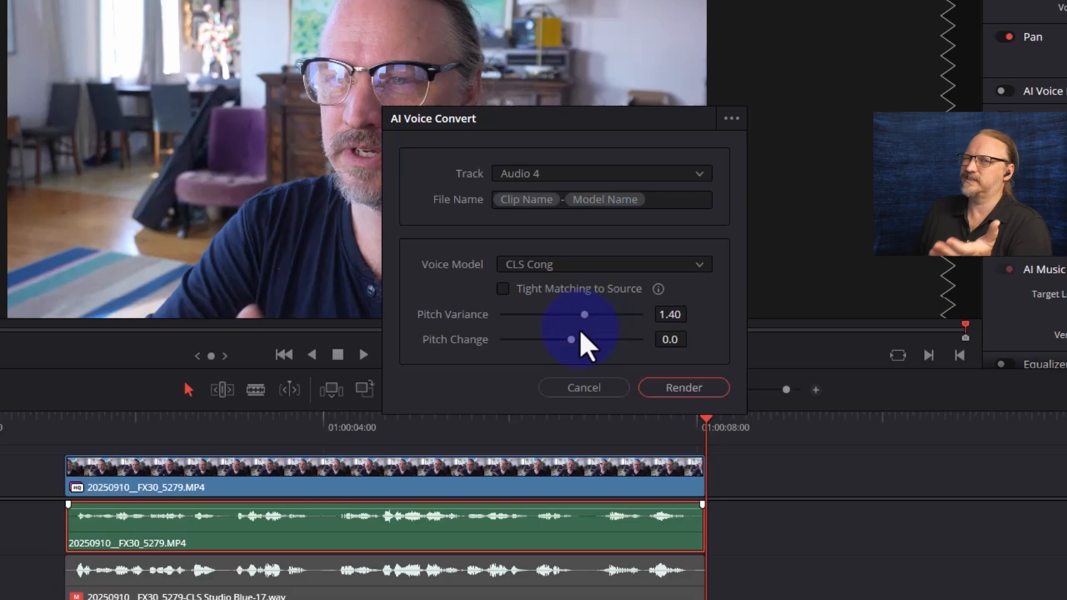
{"action": "mouse_move", "coordinate": [728, 435]}
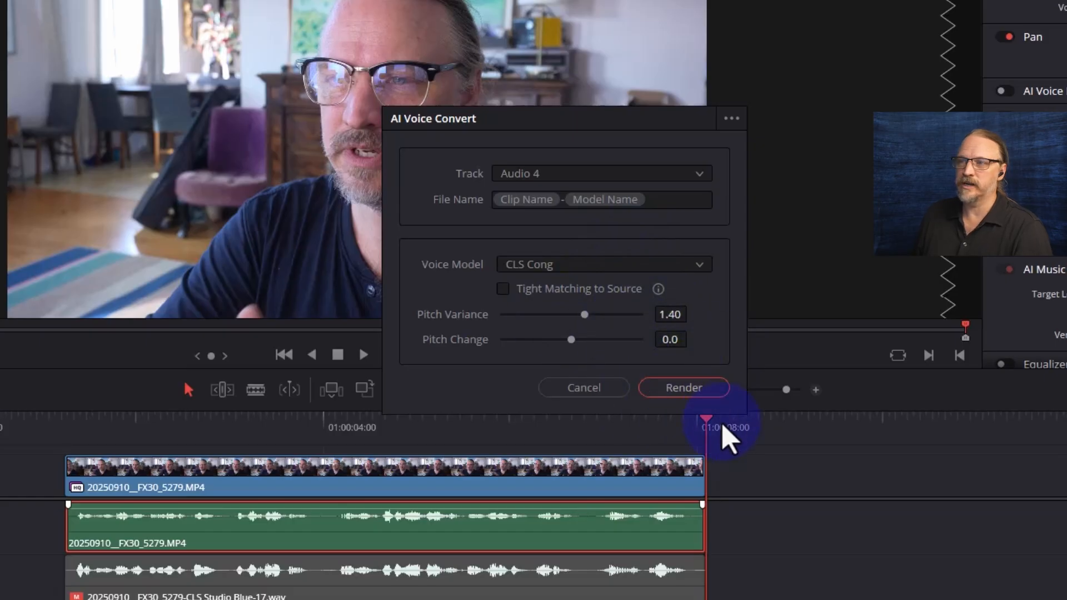
{"action": "mouse_move", "coordinate": [765, 360]}
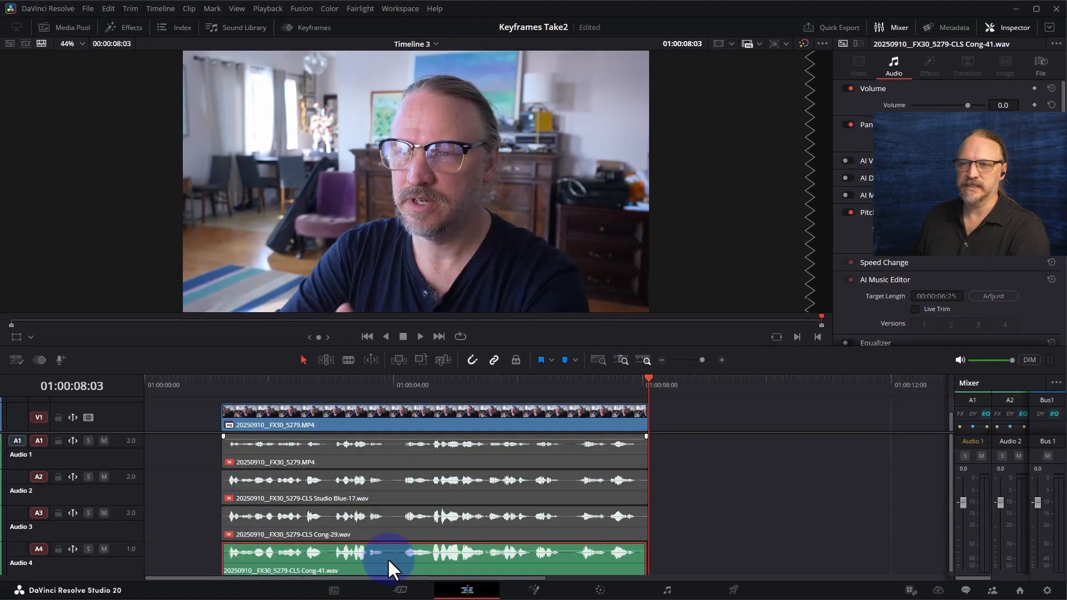
- Select the second CLS Cong-41 render on Audio 4 for removal
{"action": "left_click", "coordinate": [224, 379]}
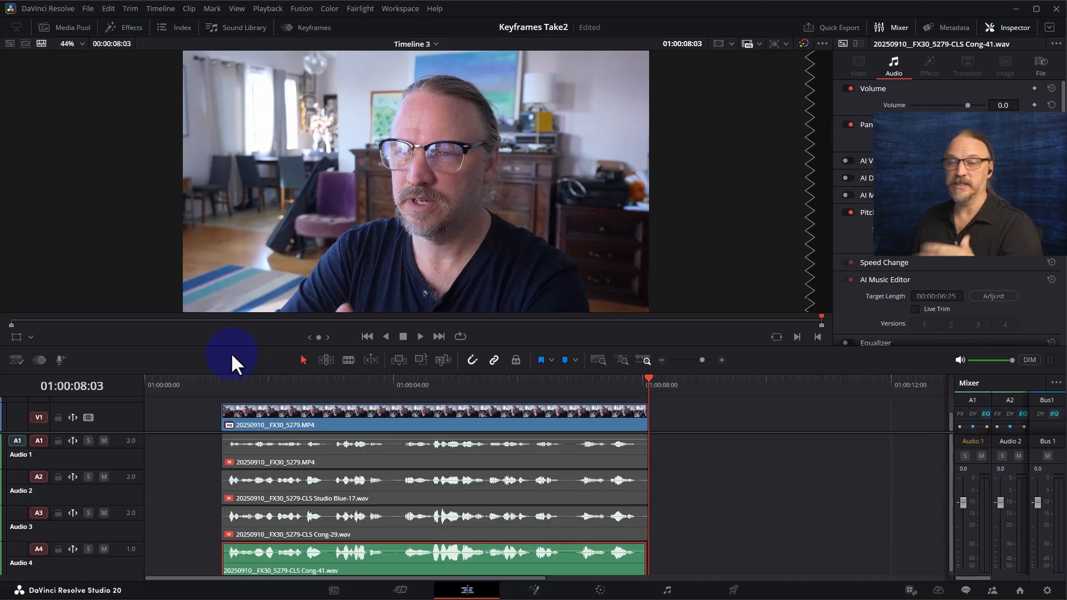
{"action": "mouse_move", "coordinate": [296, 411]}
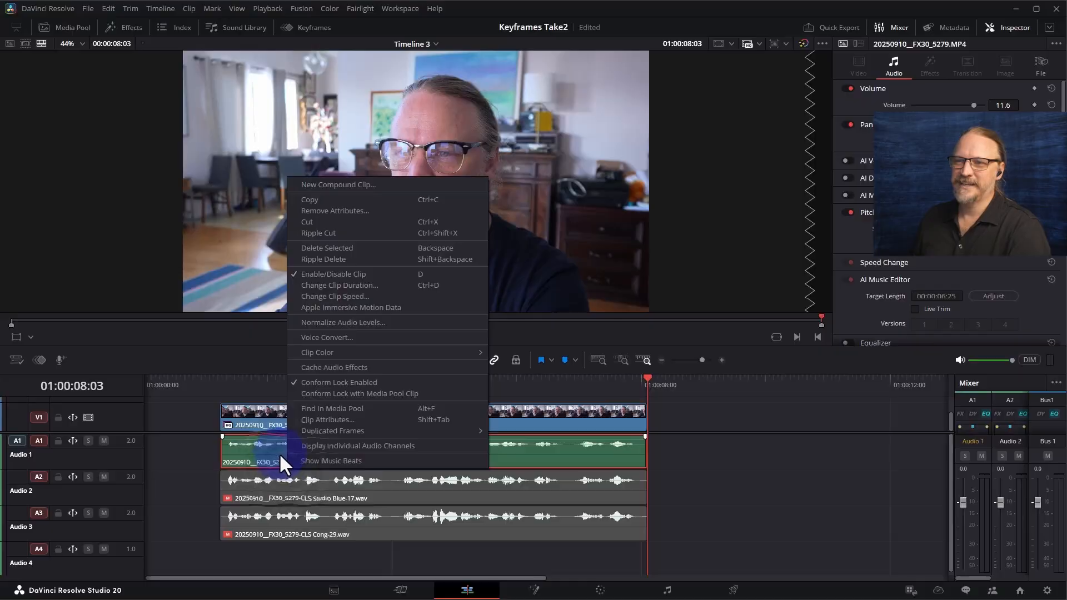
{"action": "mouse_move", "coordinate": [367, 339]}
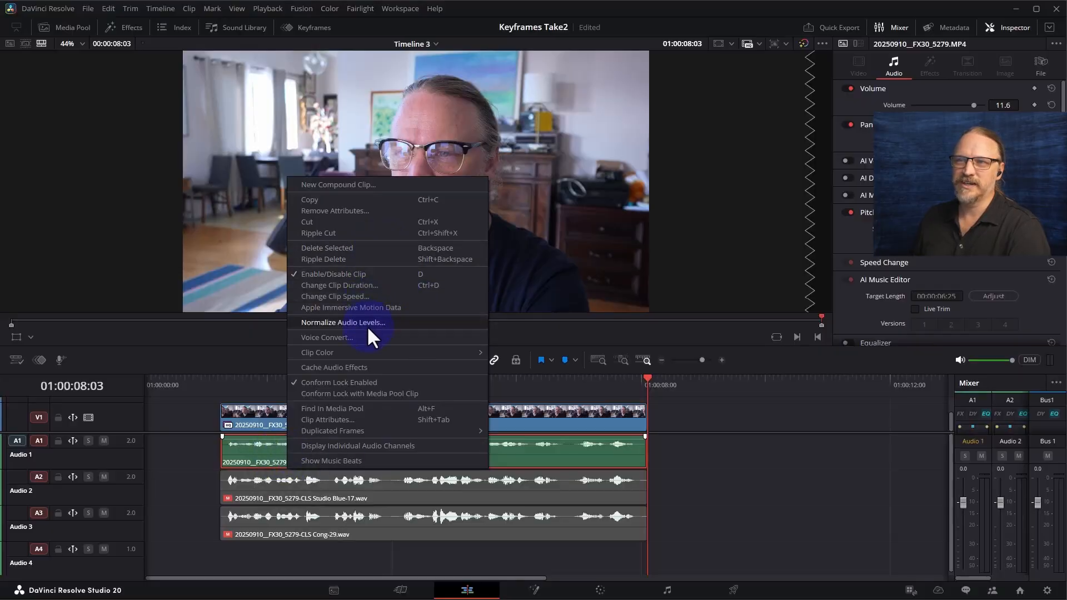
- Render a Female 2 US voice conversion of the dialogue clip with tight source matching
{"action": "left_click", "coordinate": [327, 337]}
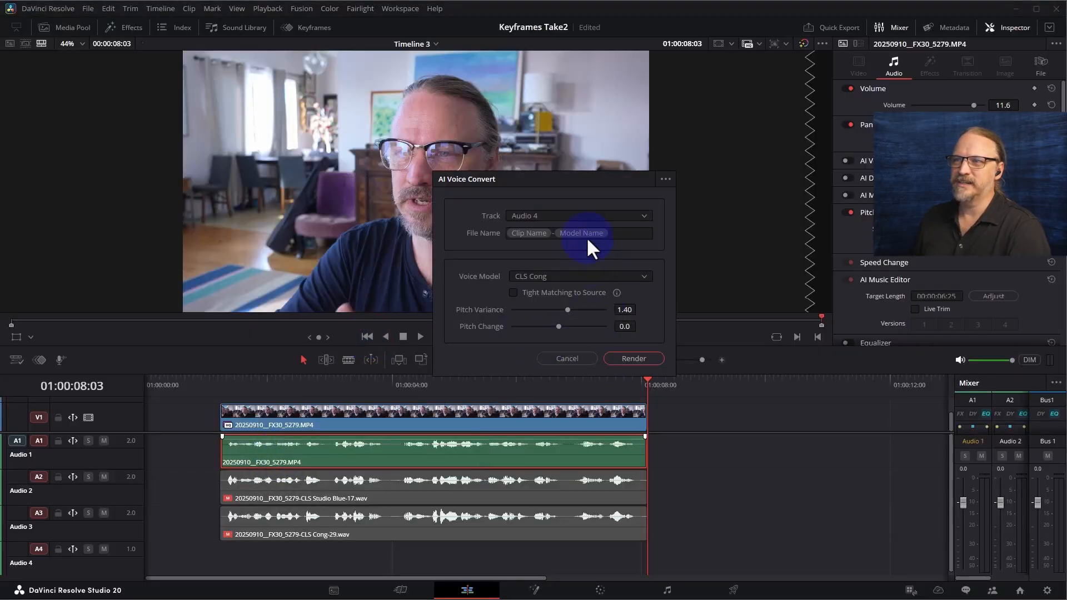
{"action": "left_click", "coordinate": [579, 275]}
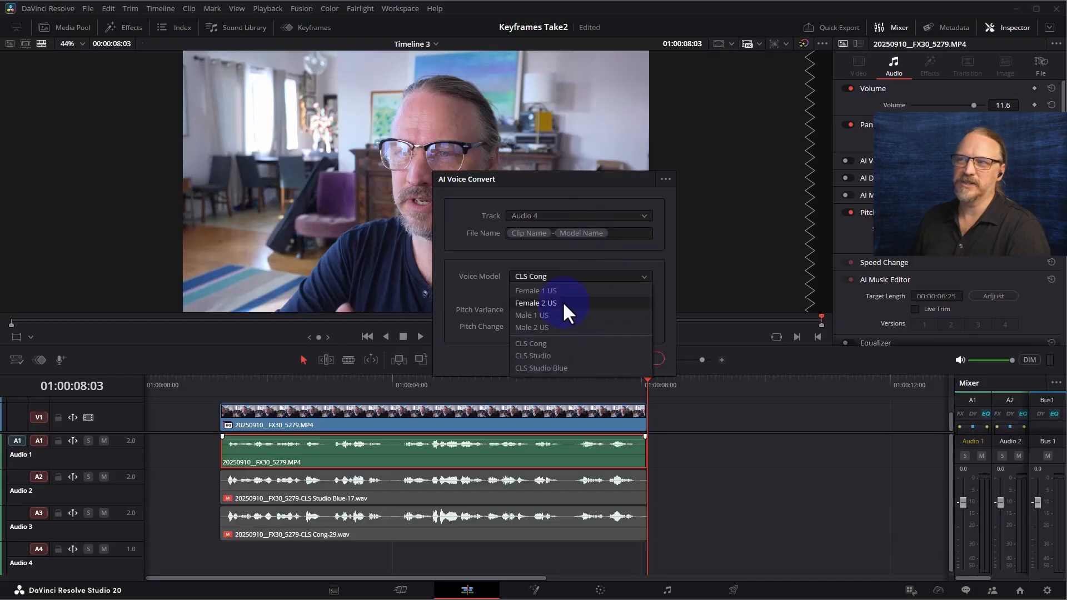
{"action": "left_click", "coordinate": [534, 303]}
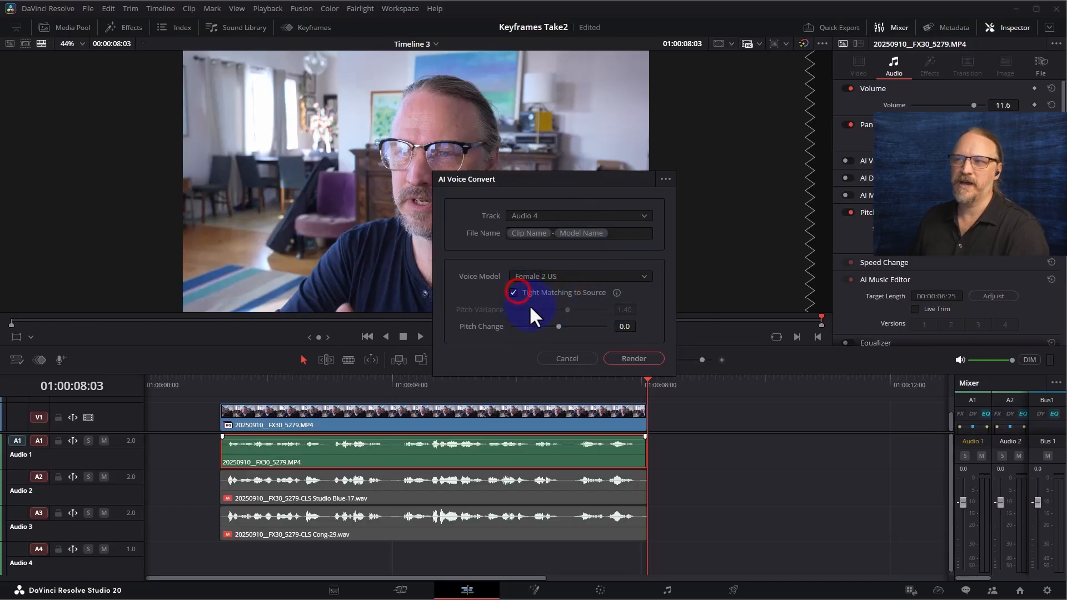
{"action": "mouse_move", "coordinate": [570, 333]}
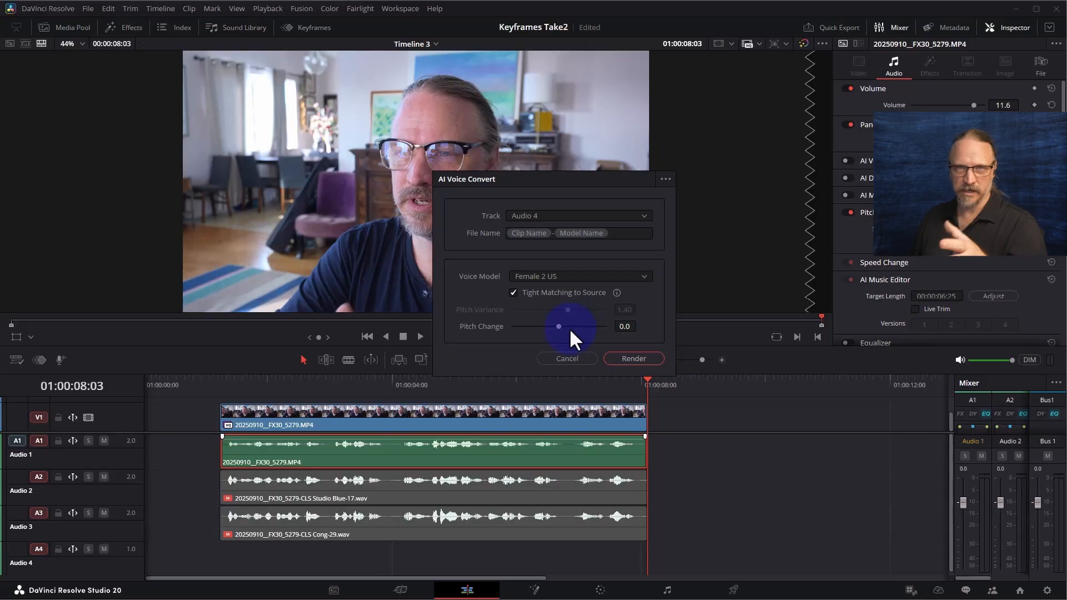
{"action": "mouse_move", "coordinate": [577, 346]}
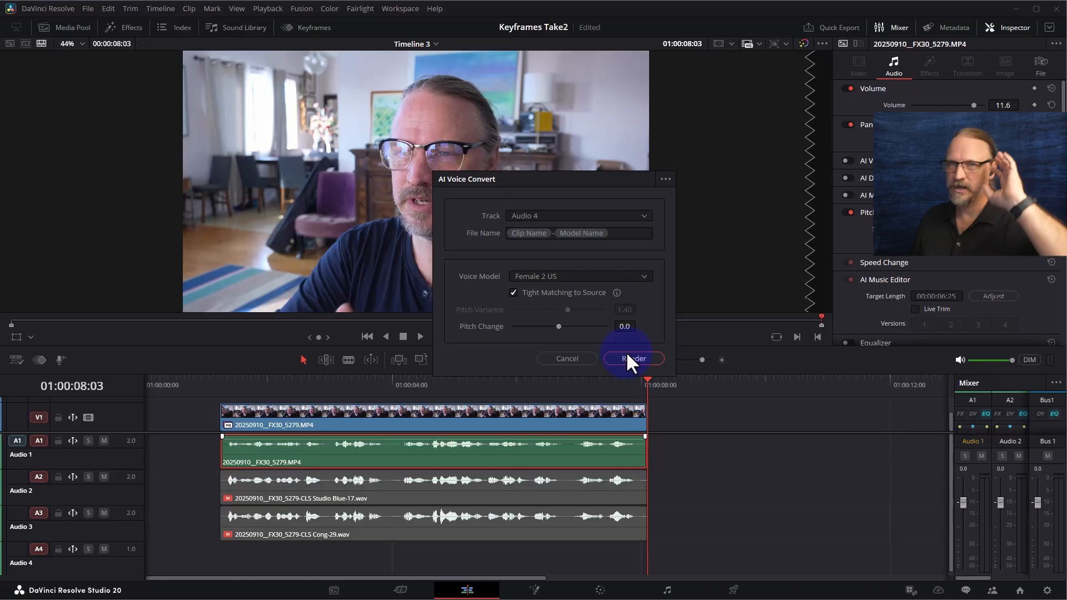
{"action": "mouse_move", "coordinate": [653, 364]}
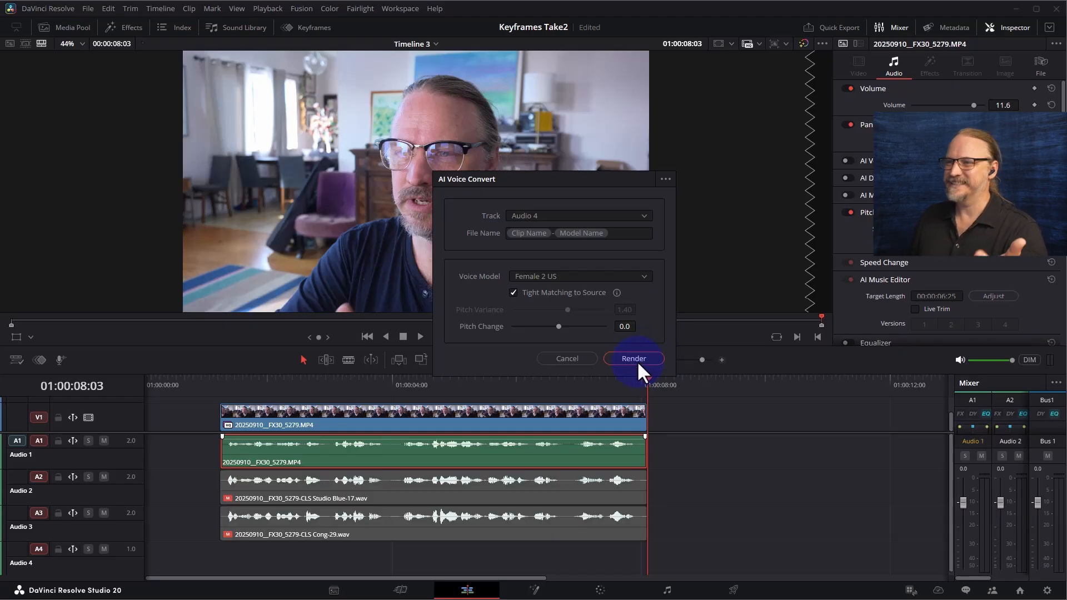
{"action": "left_click", "coordinate": [633, 358]}
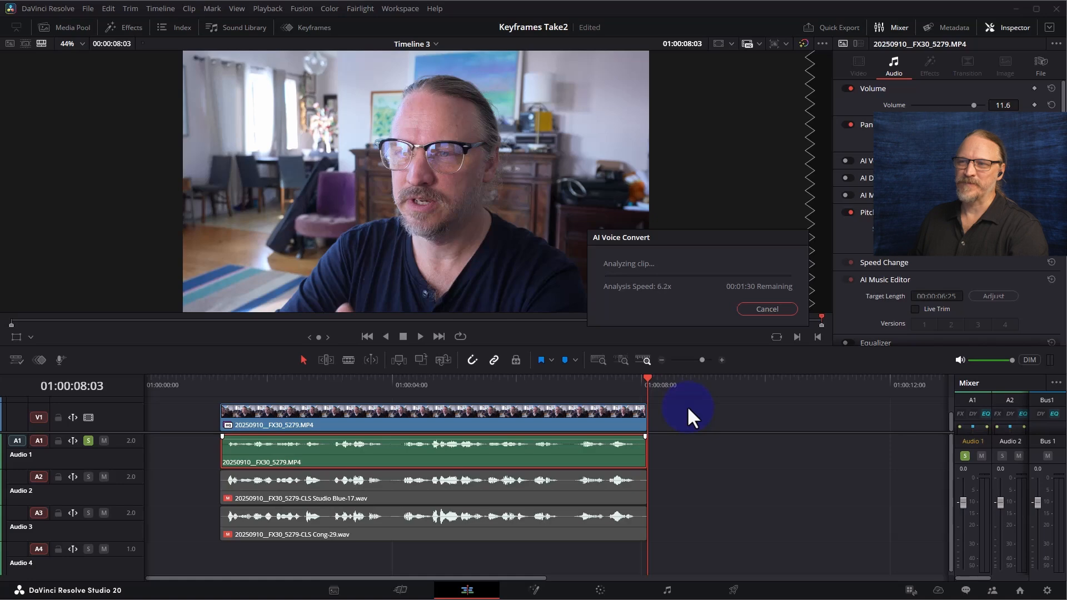